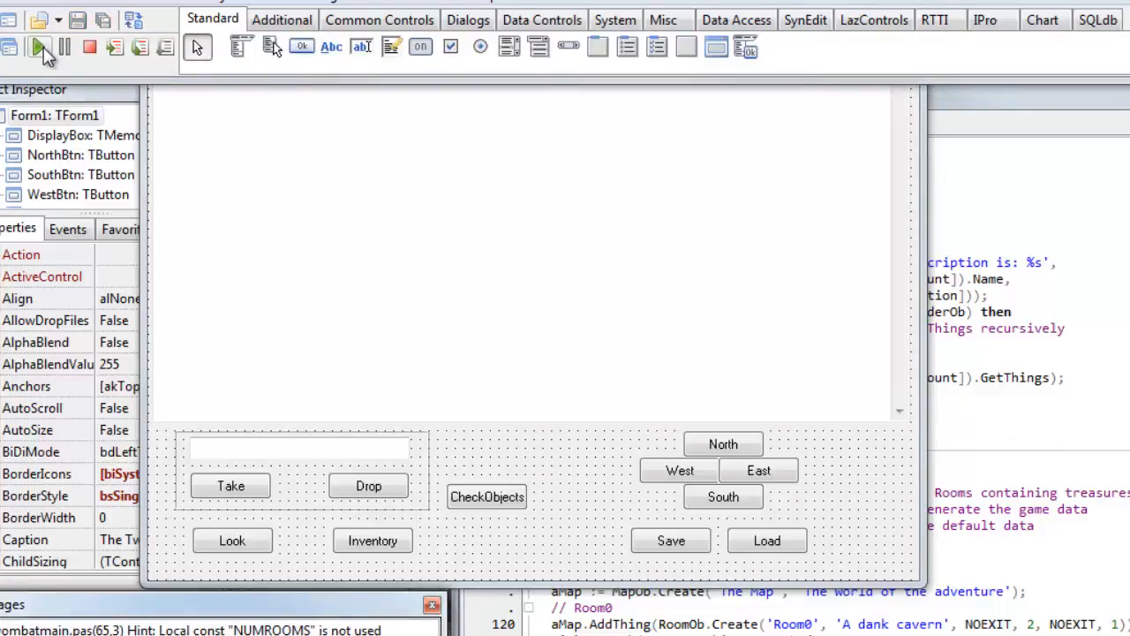
Run the project (F9) so The Two Wombats game window opens.
left_click(38, 47)
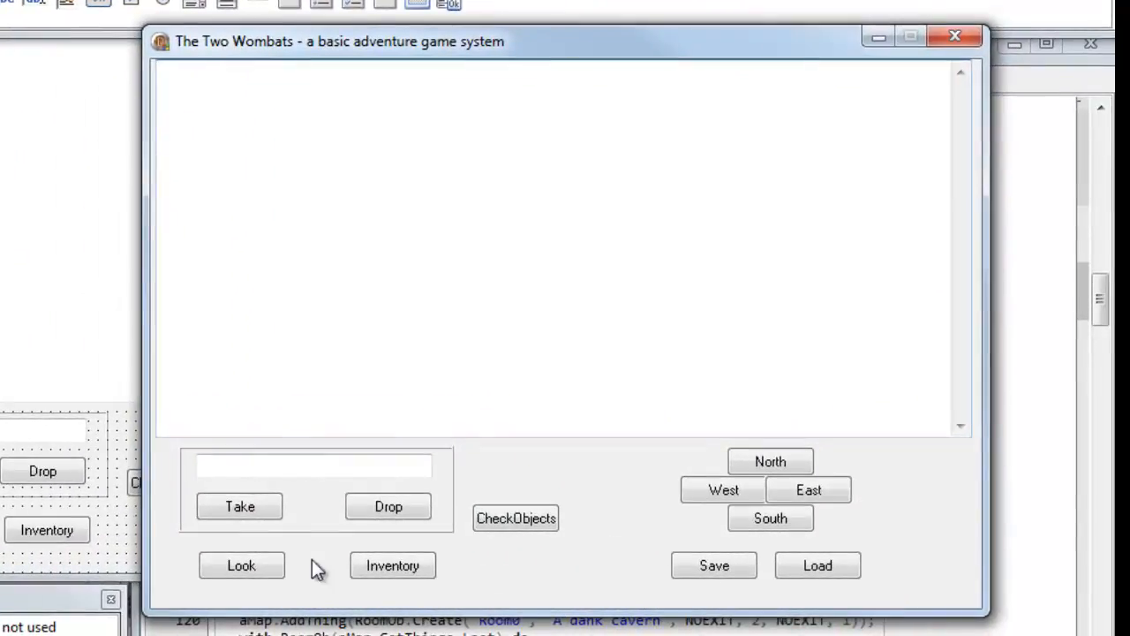
Look around Room0, then take the popcorn and dismiss the confirmation message.
left_click(241, 565)
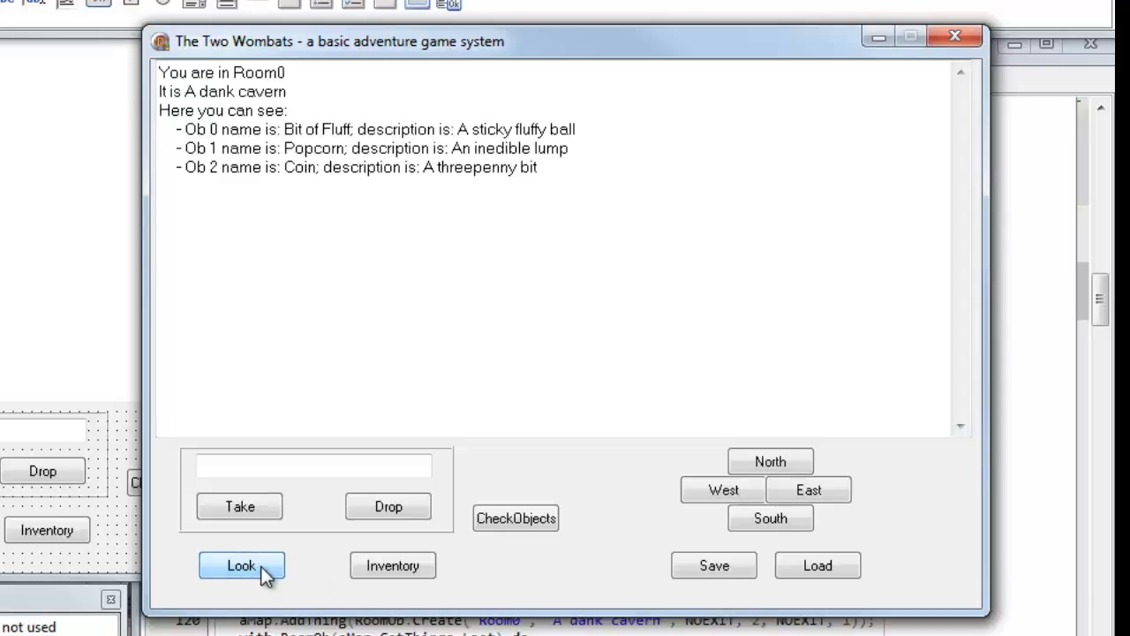
mouse_move(279, 574)
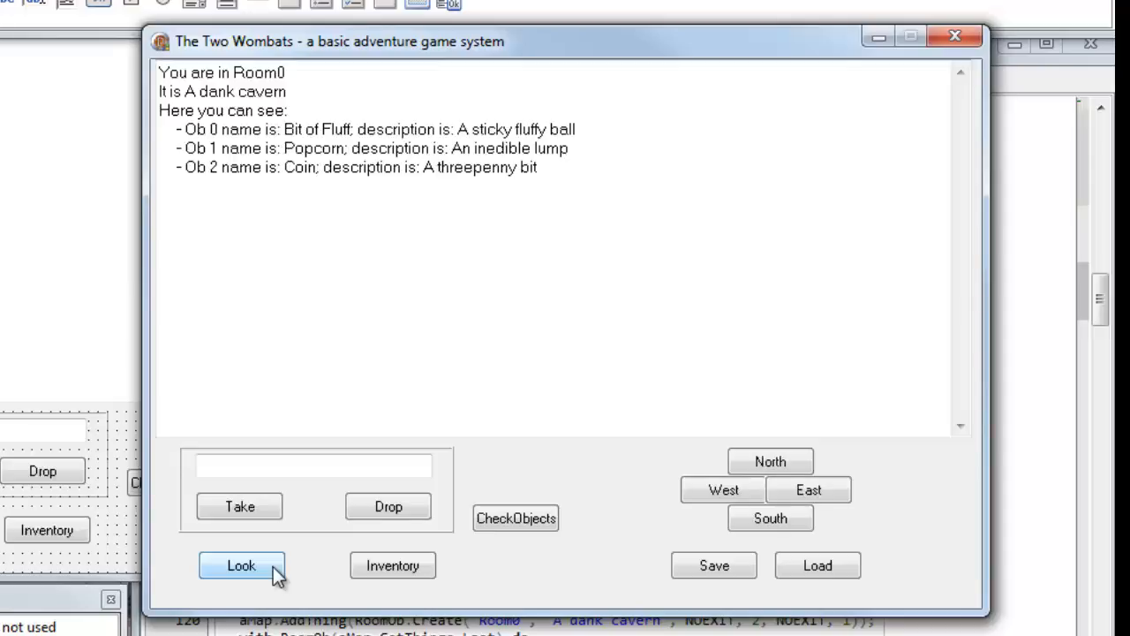
mouse_move(311, 516)
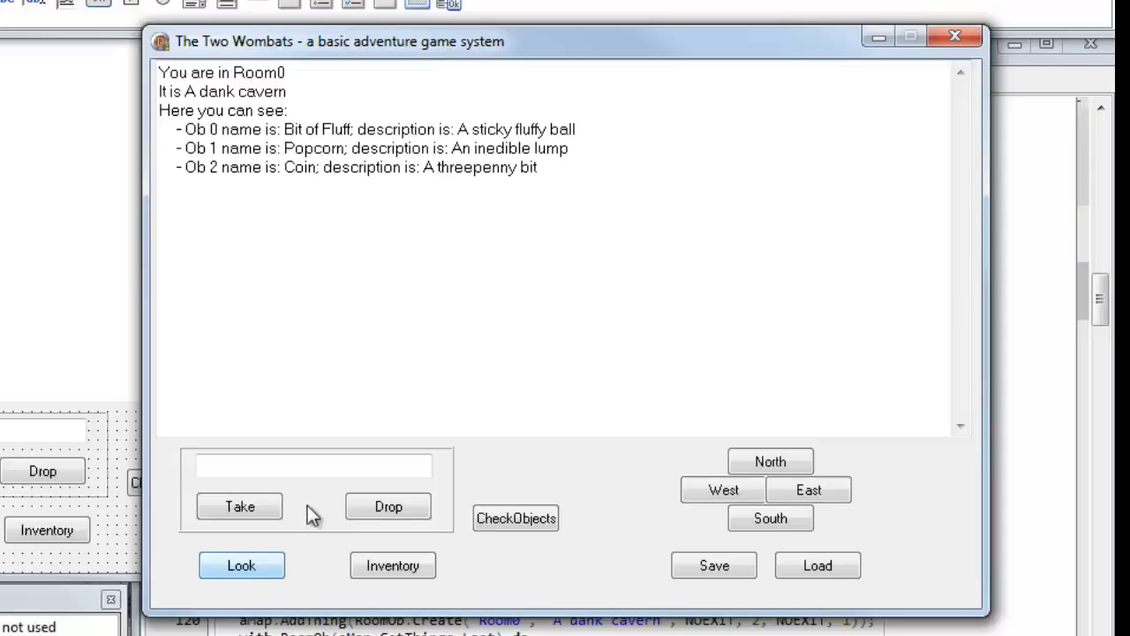
left_click(314, 466)
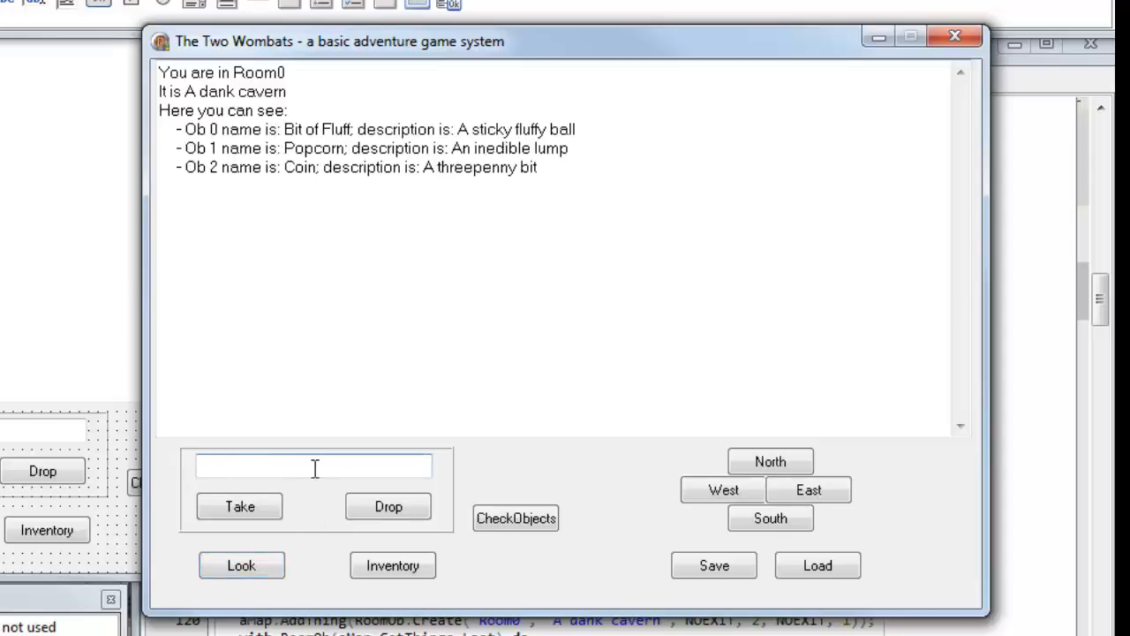
type("popcorn")
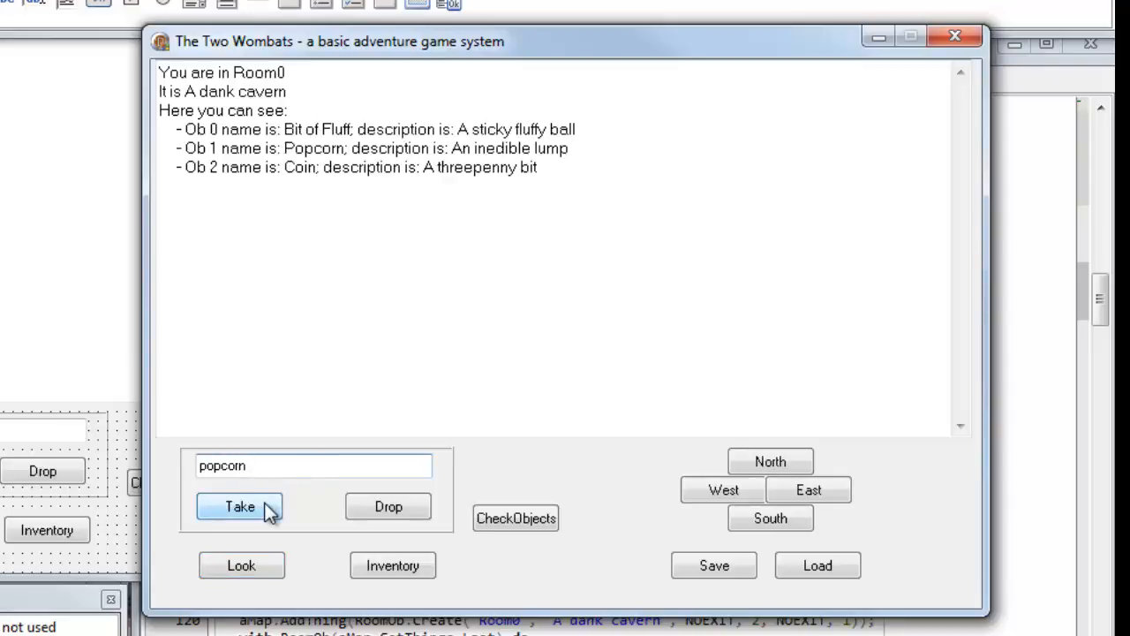
left_click(241, 506)
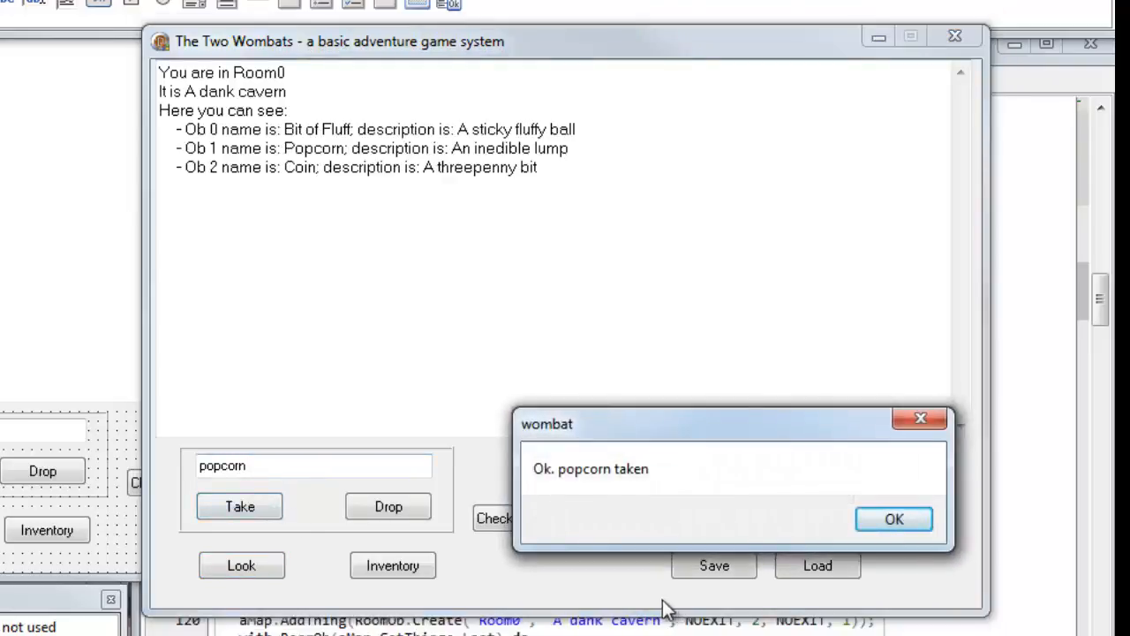
left_click(894, 520)
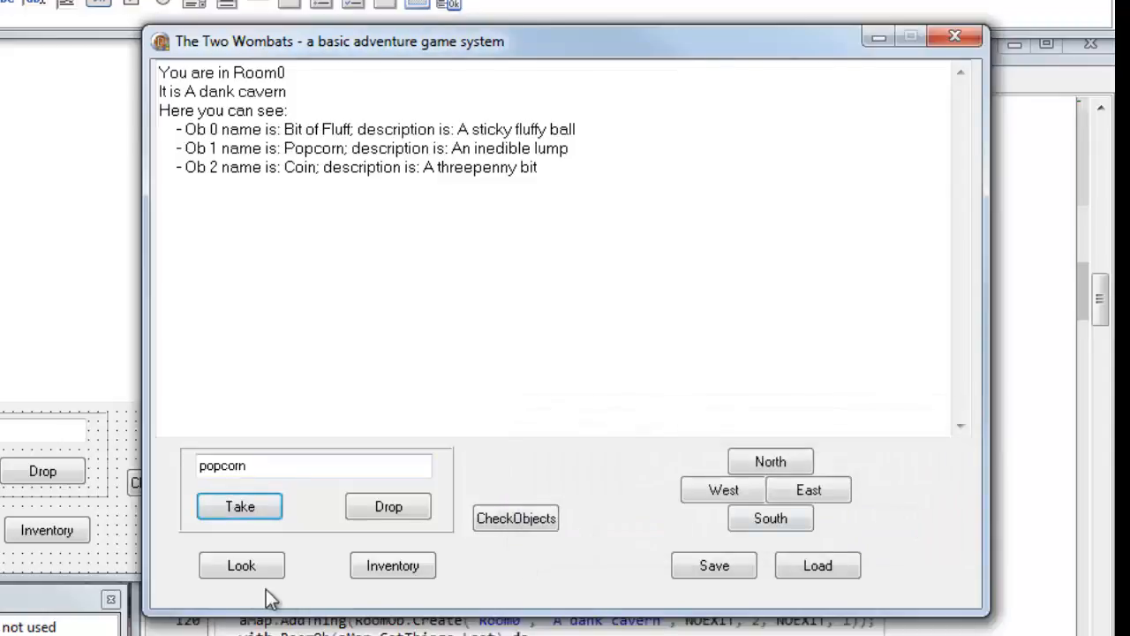
Check the room and inventory, drop the popcorn, and look again to see it back in the cavern.
left_click(241, 565)
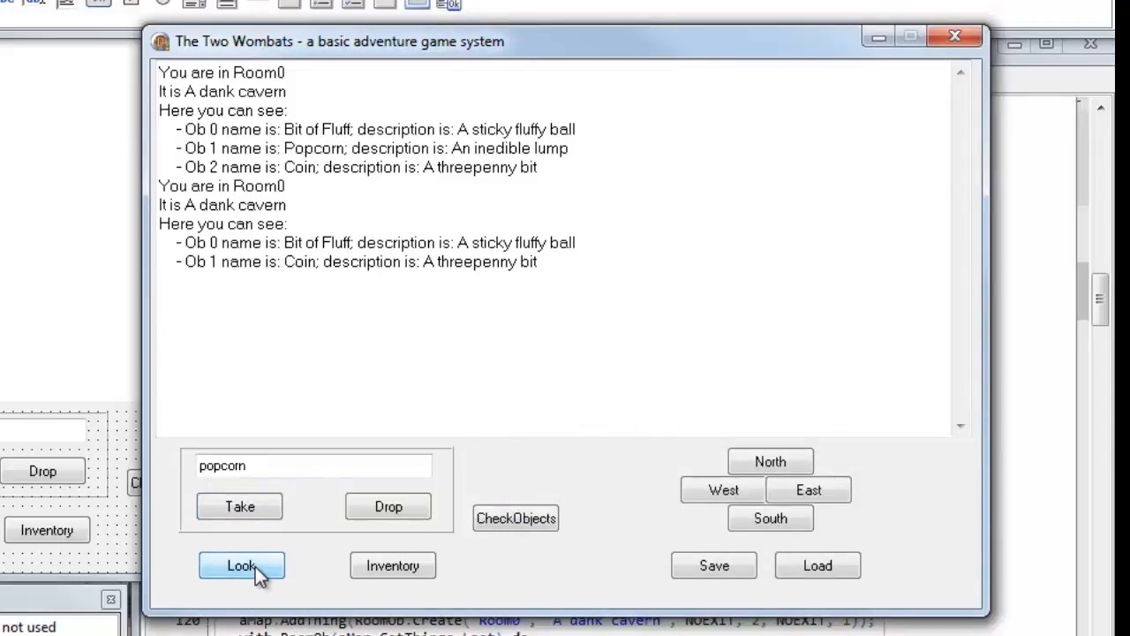
left_click(393, 565)
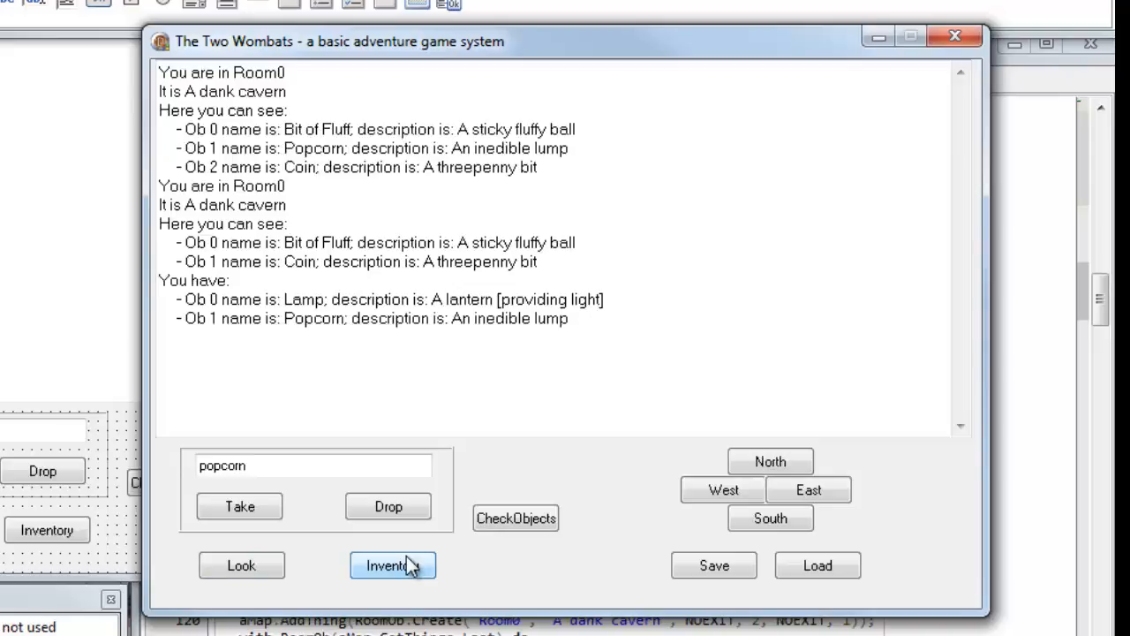
mouse_move(389, 505)
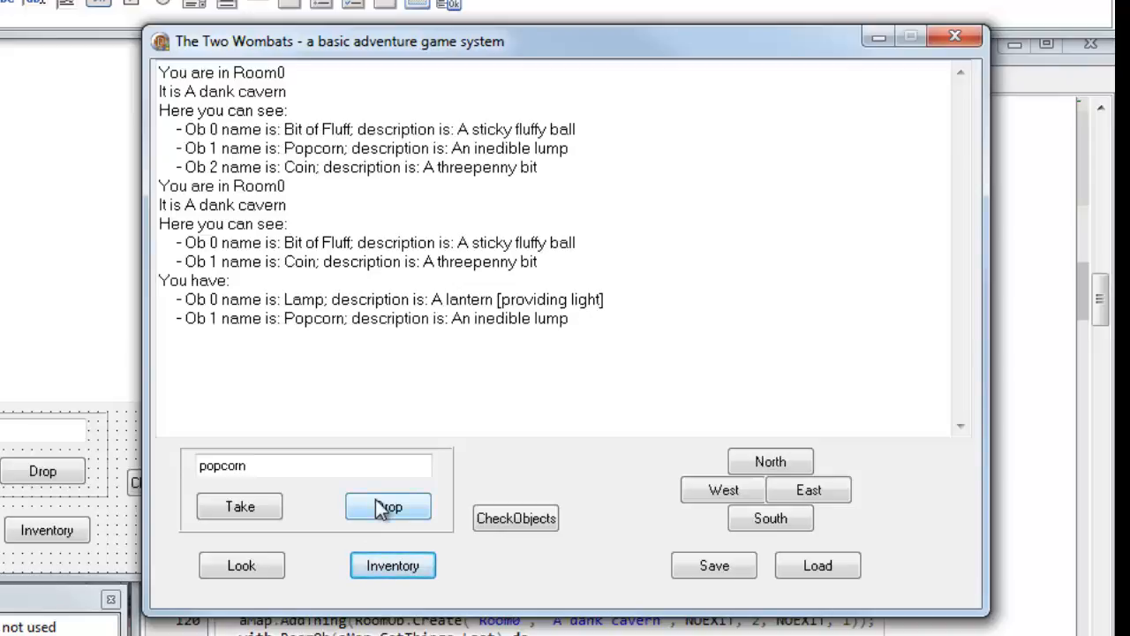
left_click(388, 505)
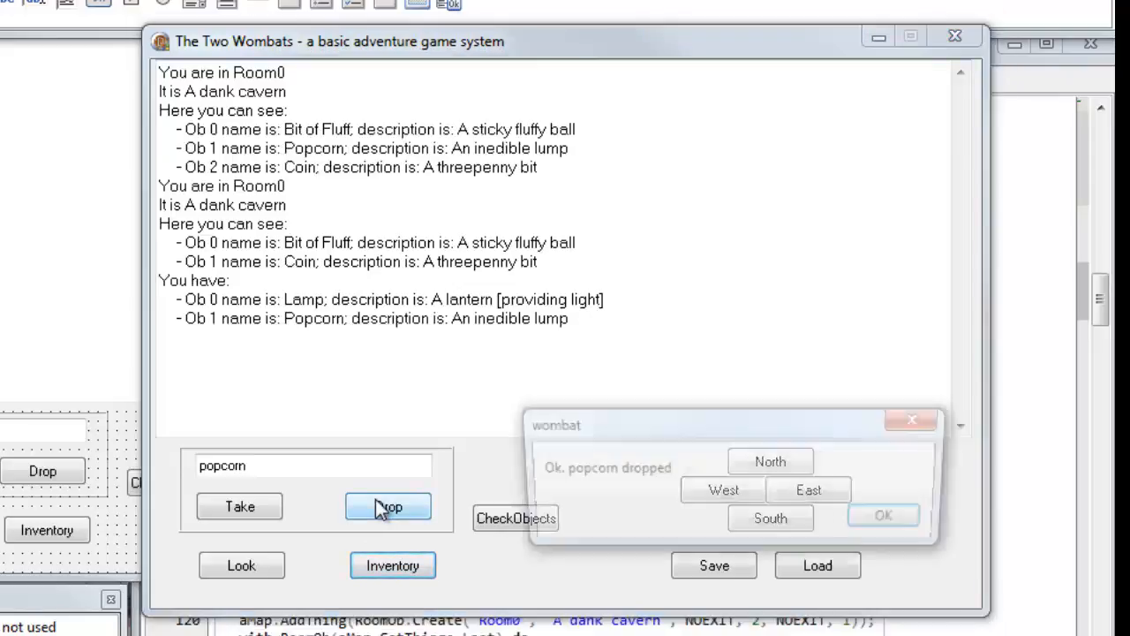
left_click(883, 516)
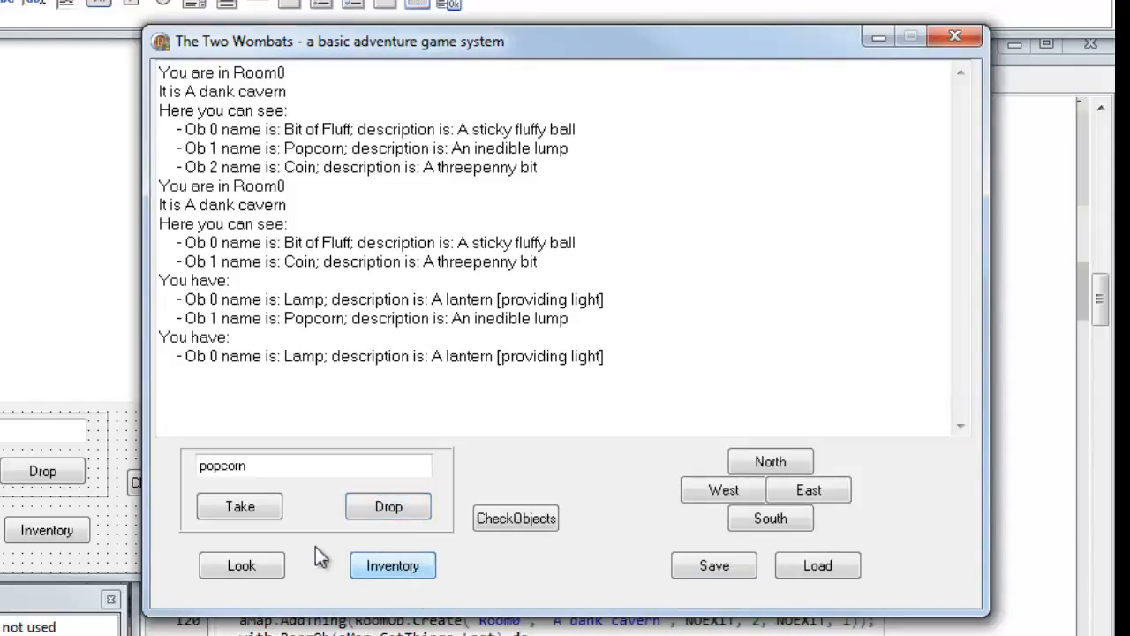
left_click(240, 565)
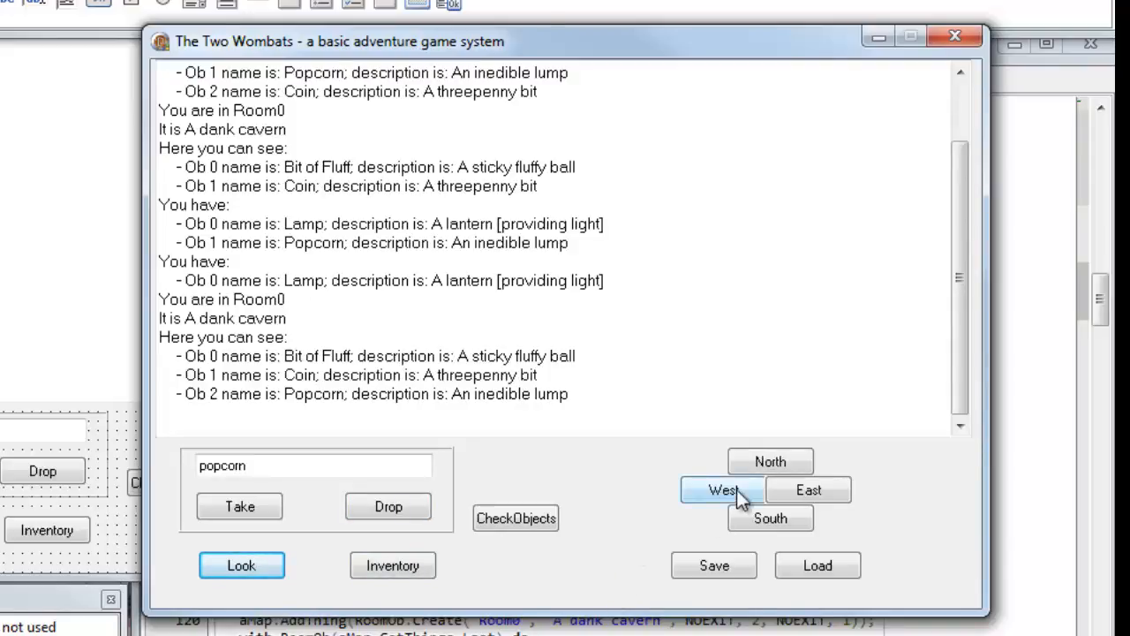
Walk west, east, west and south from the cavern to reach Room2.
left_click(809, 491)
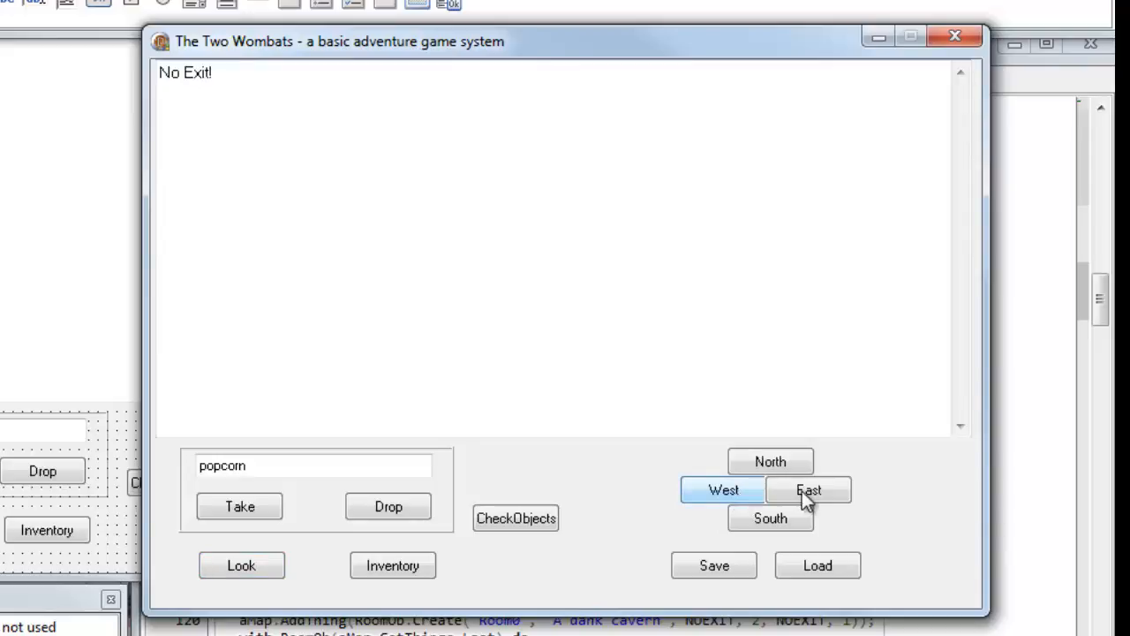
left_click(809, 491)
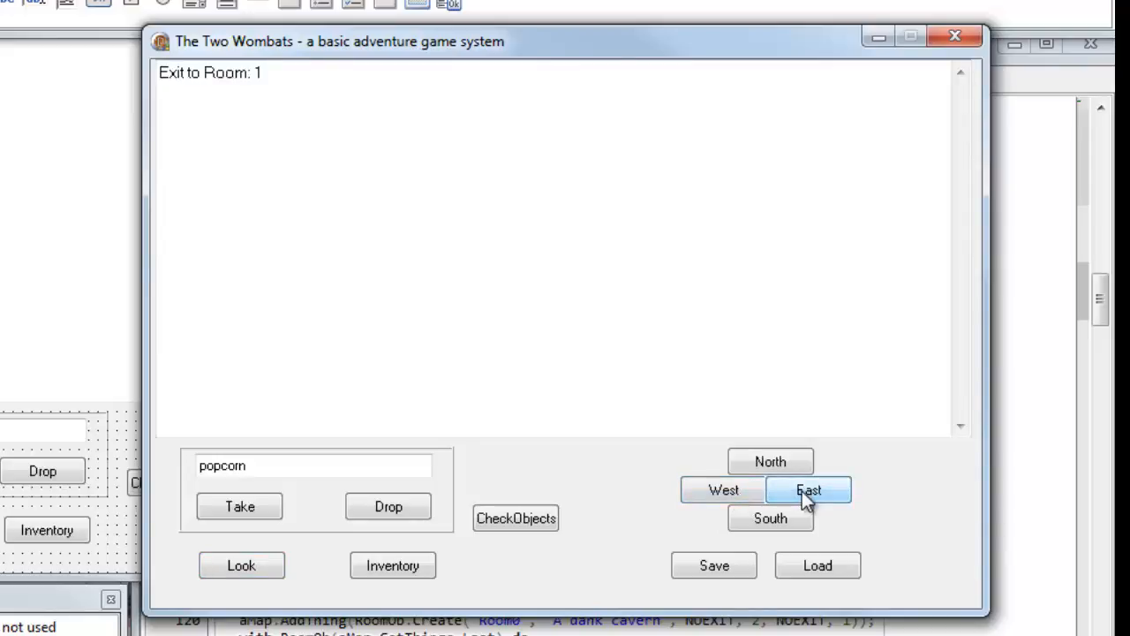
left_click(809, 489)
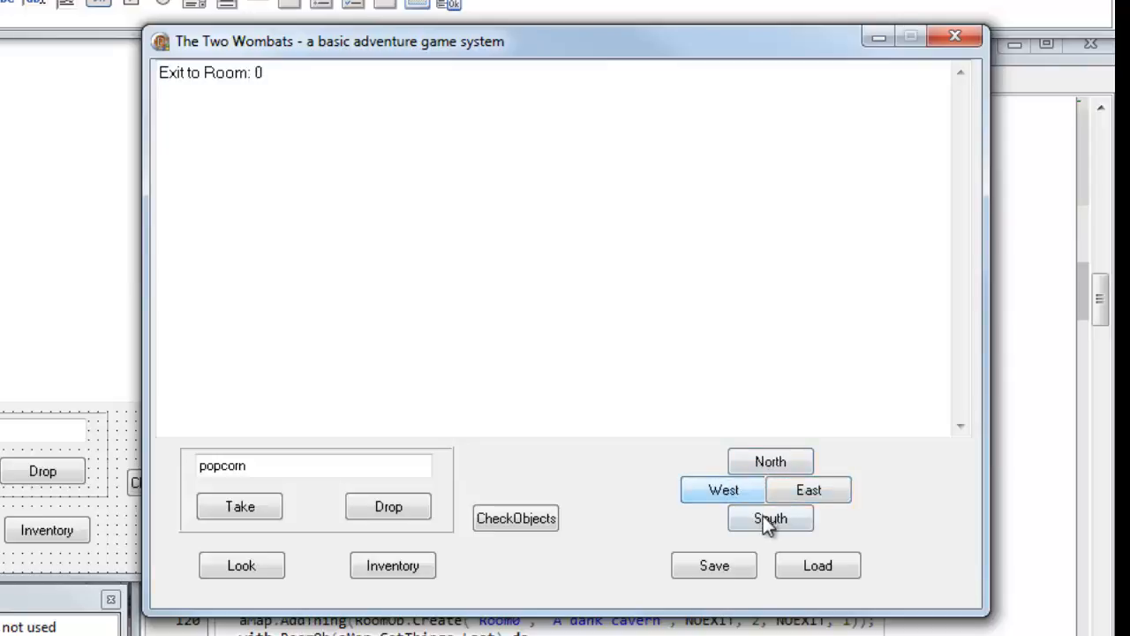
left_click(771, 519)
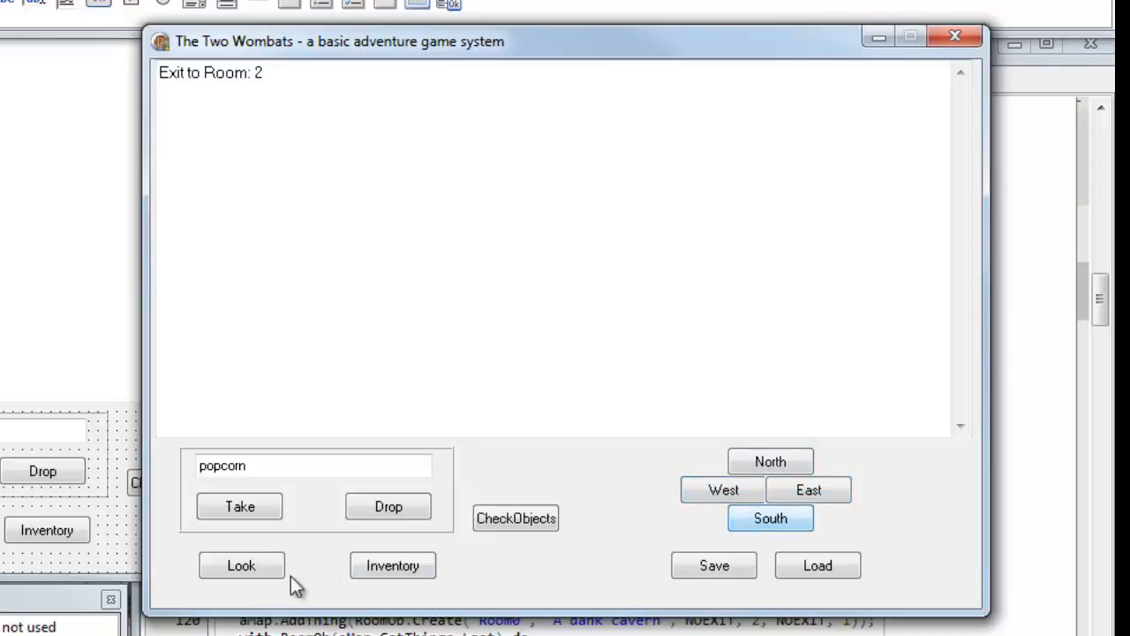
Look around Room2, check the inventory, and drop the lamp there.
left_click(240, 566)
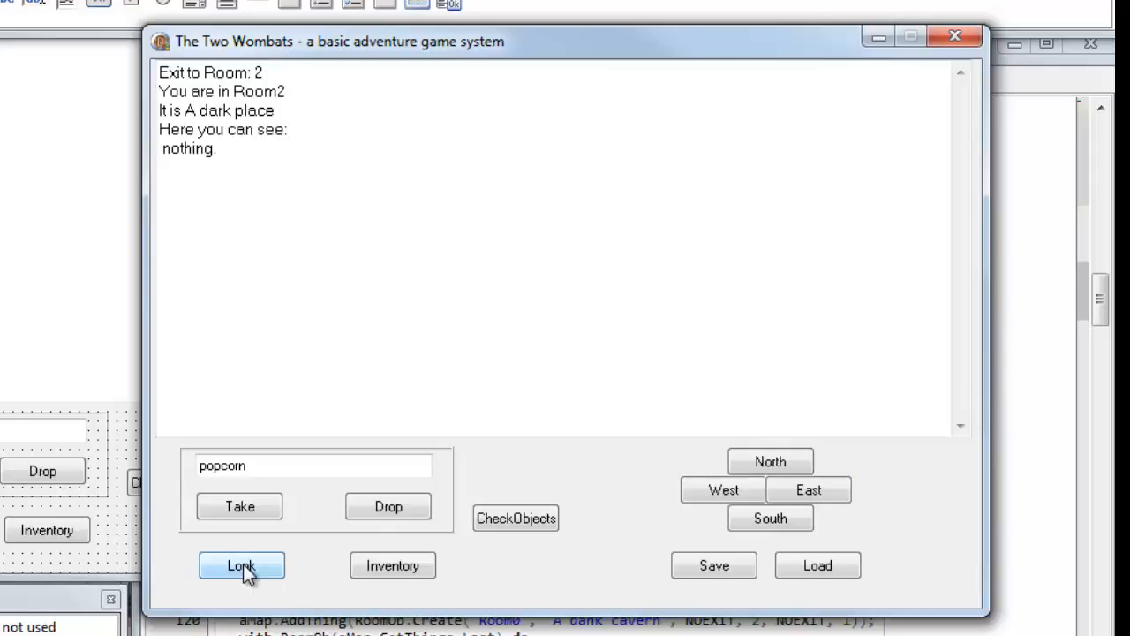
mouse_move(316, 521)
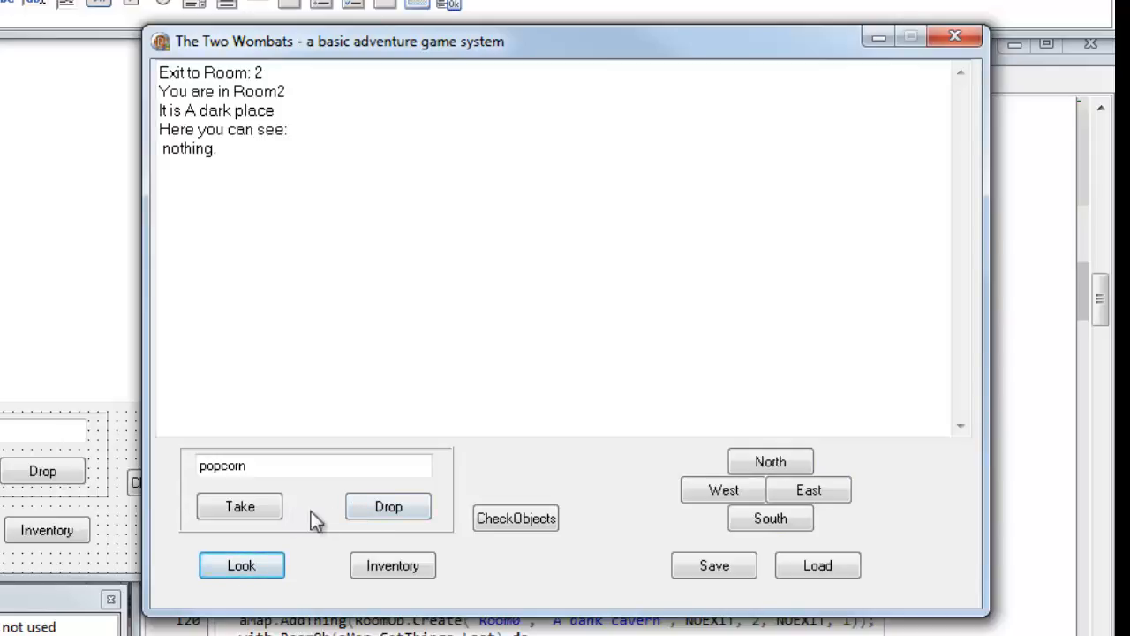
left_click(392, 565)
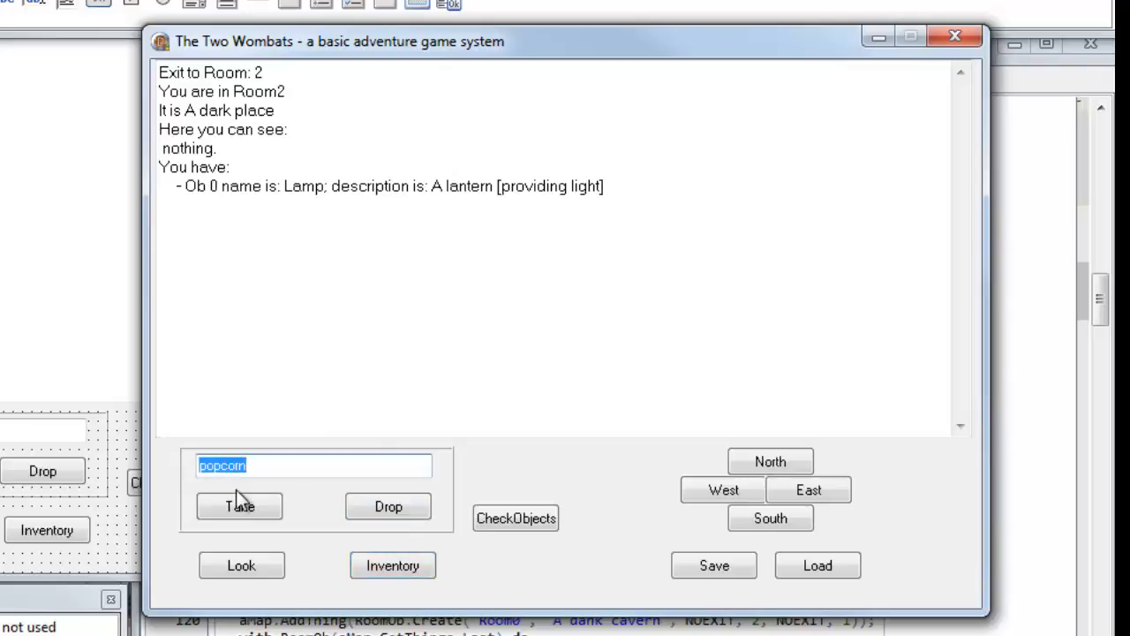
type("lamp")
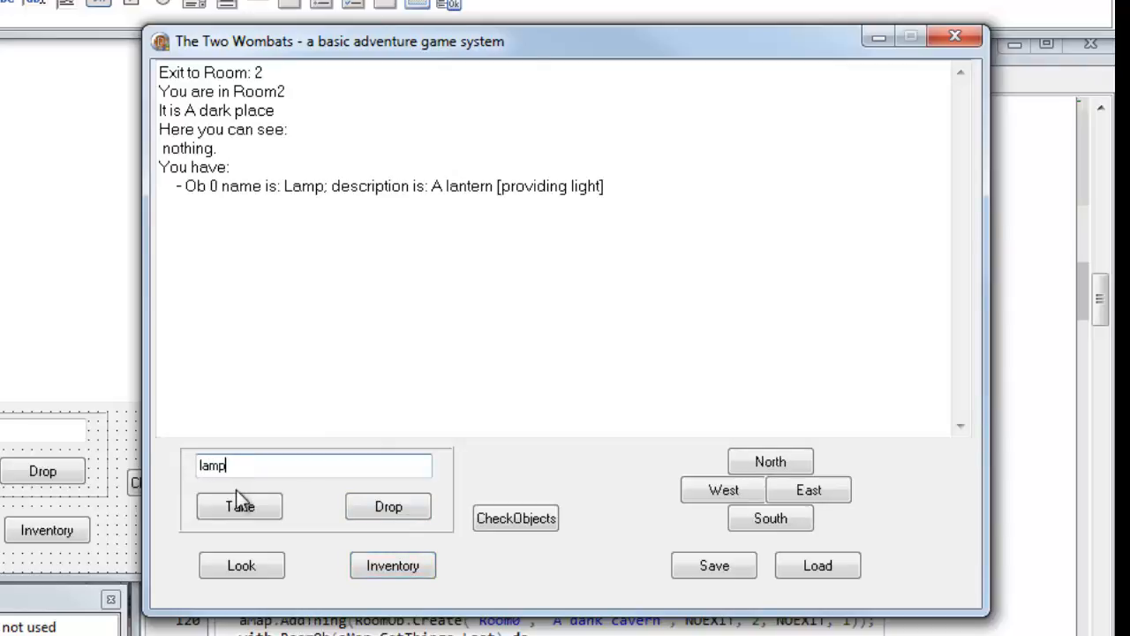
left_click(388, 505)
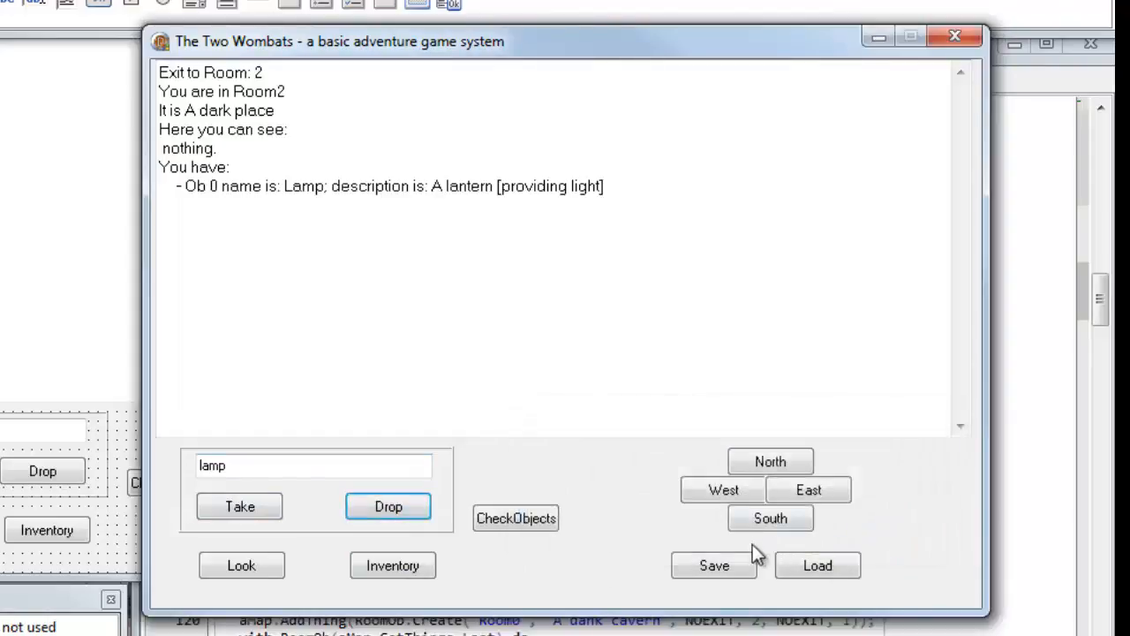
Go south to Room4's crystal dome, look around, and take the wombat.
left_click(770, 518)
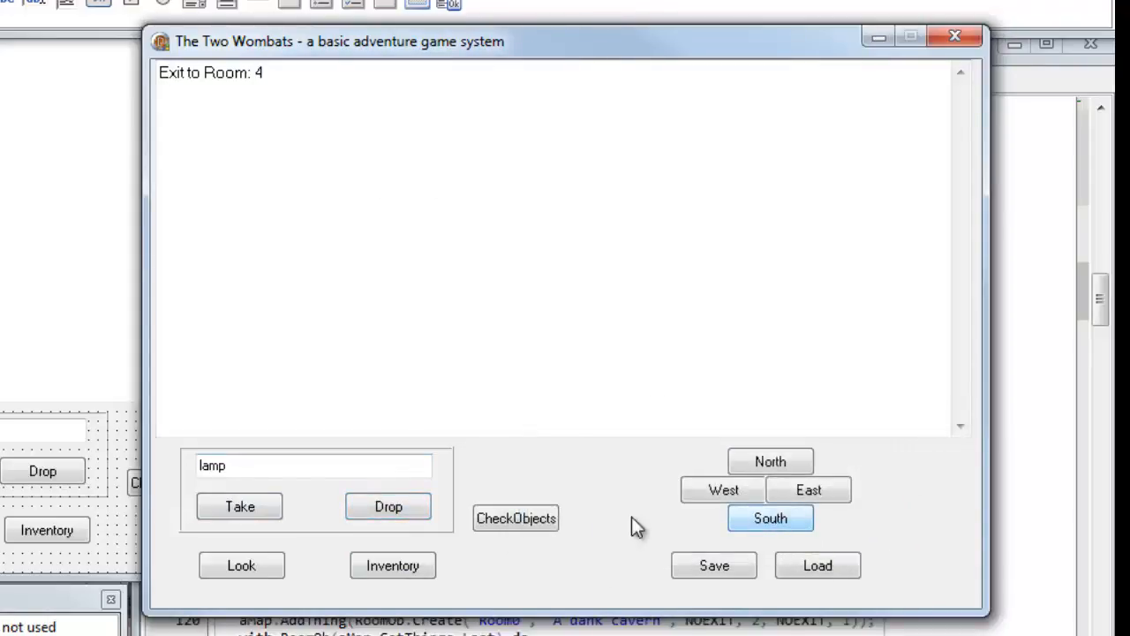
left_click(241, 565)
type("wo")
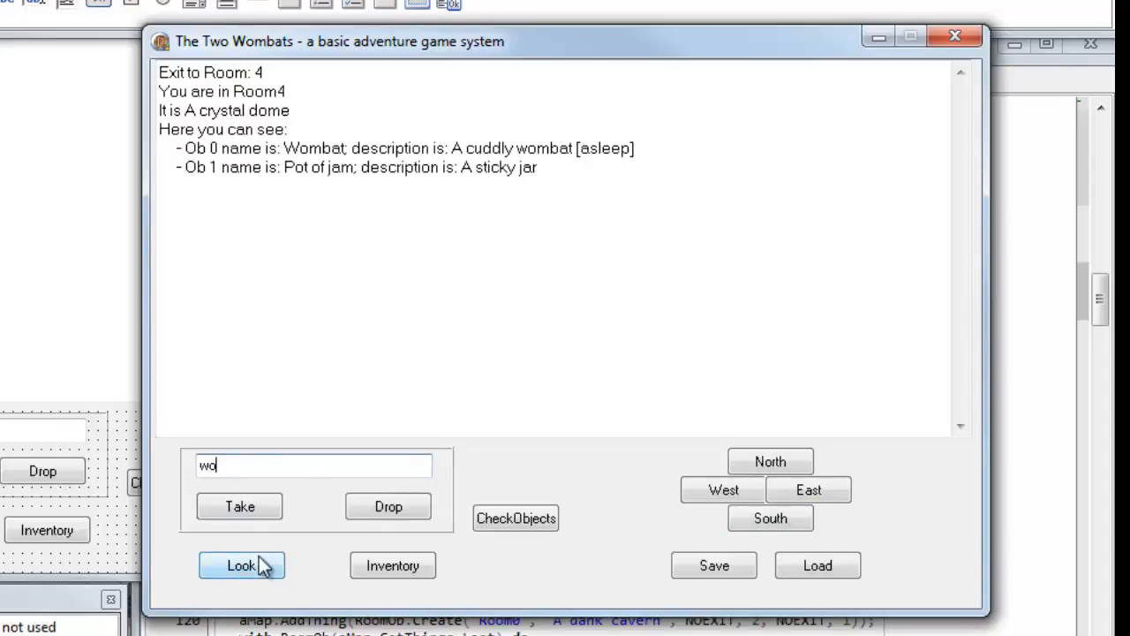
type("mbat")
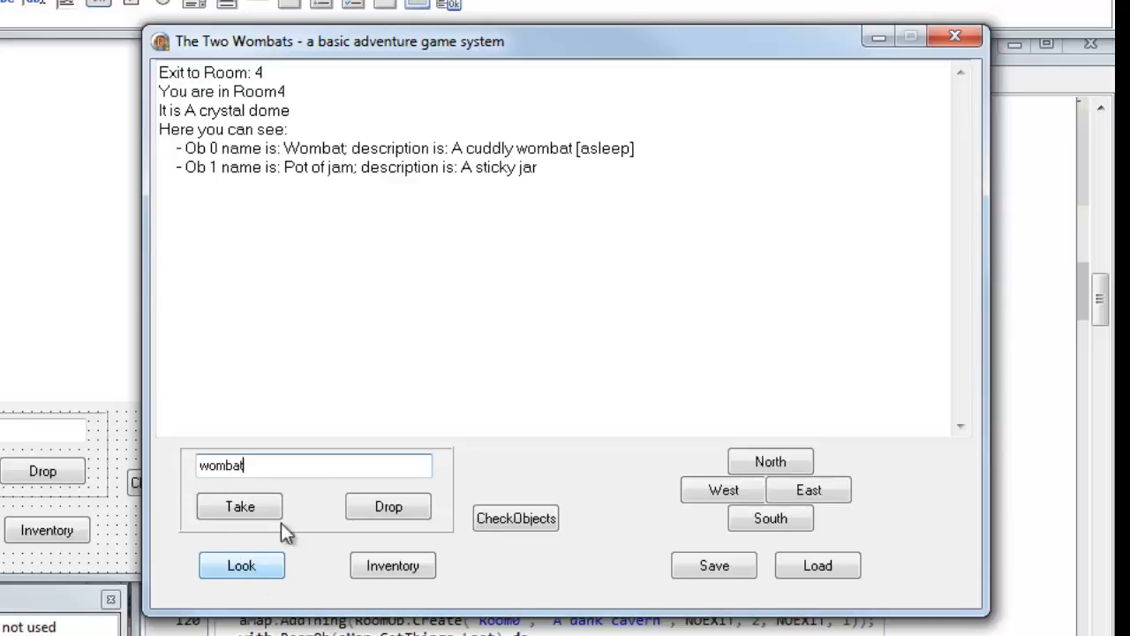
left_click(240, 505)
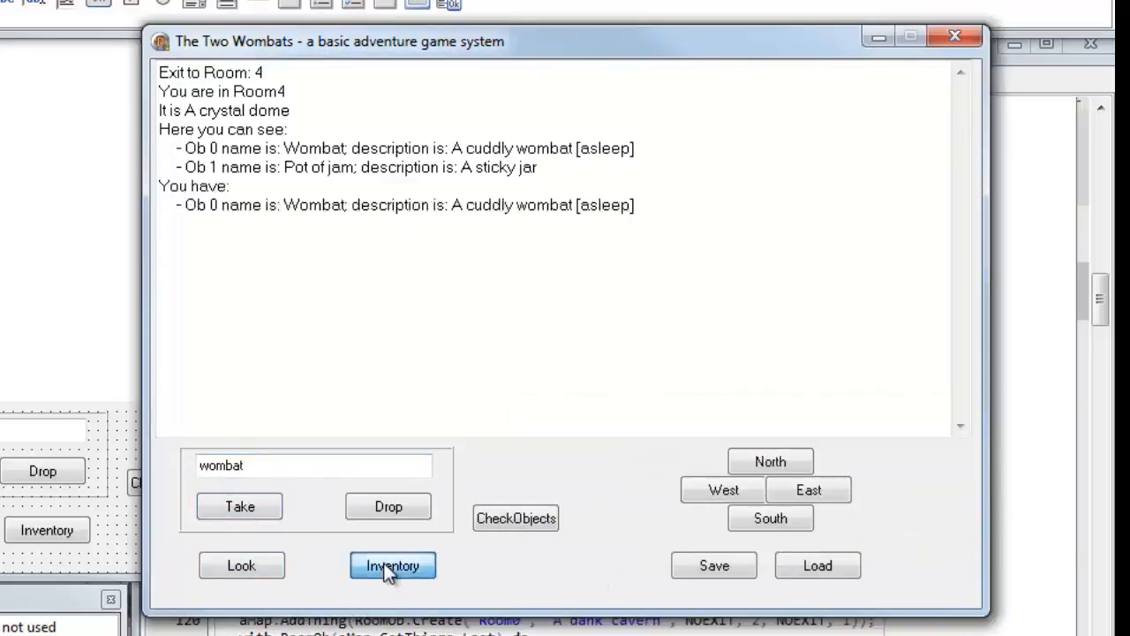
mouse_move(770, 461)
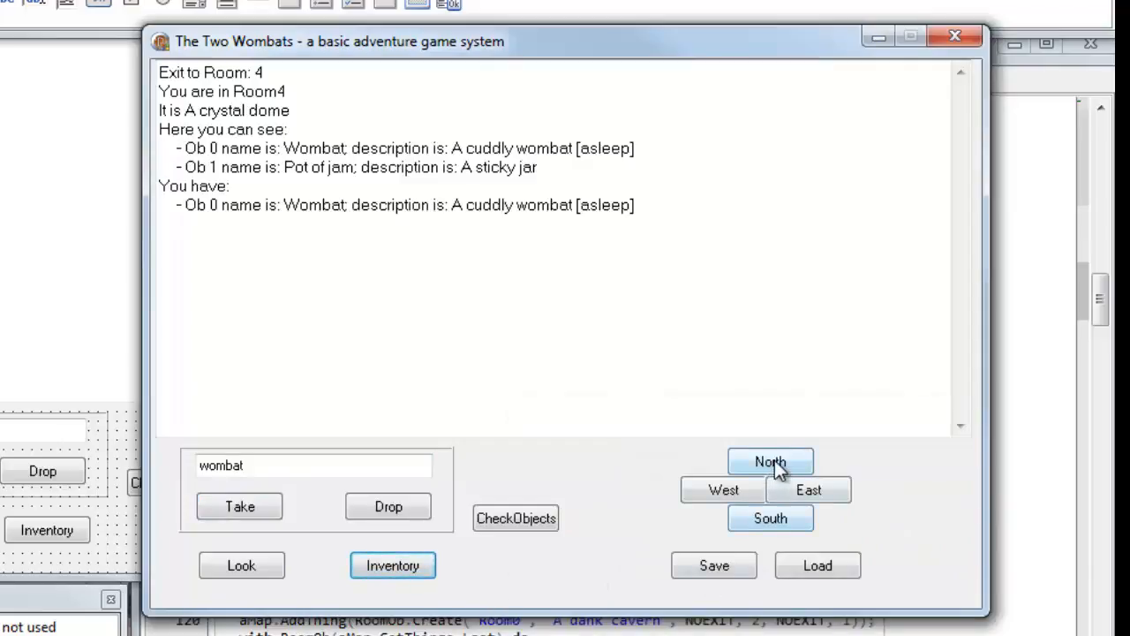
Return north to Room2 and look around to see the dropped lamp.
left_click(770, 461)
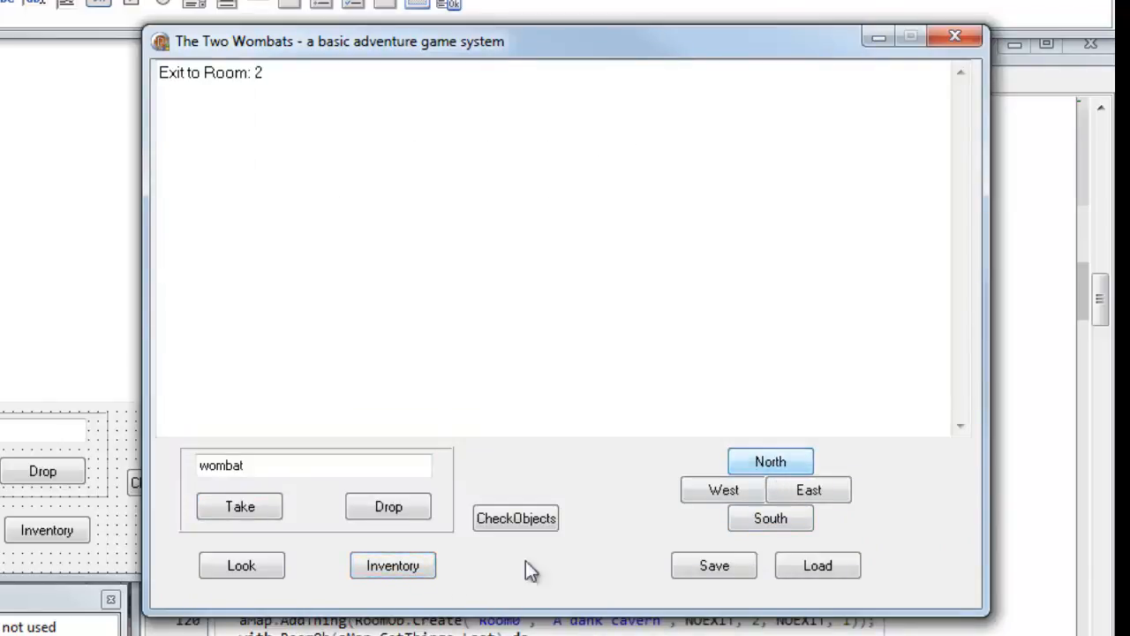
left_click(240, 565)
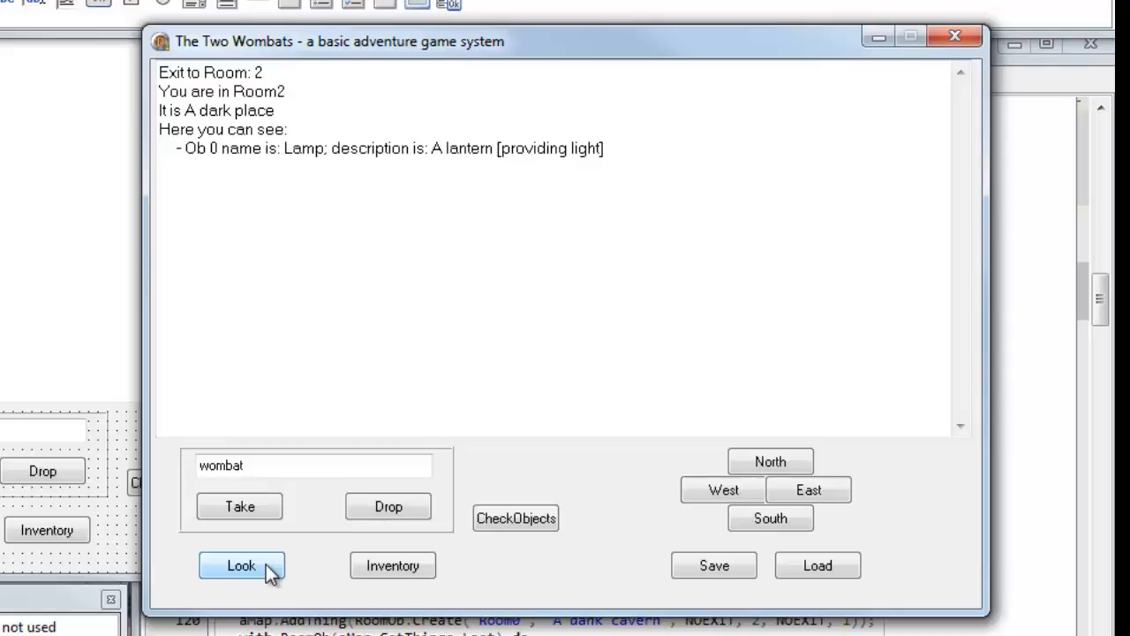
mouse_move(910, 27)
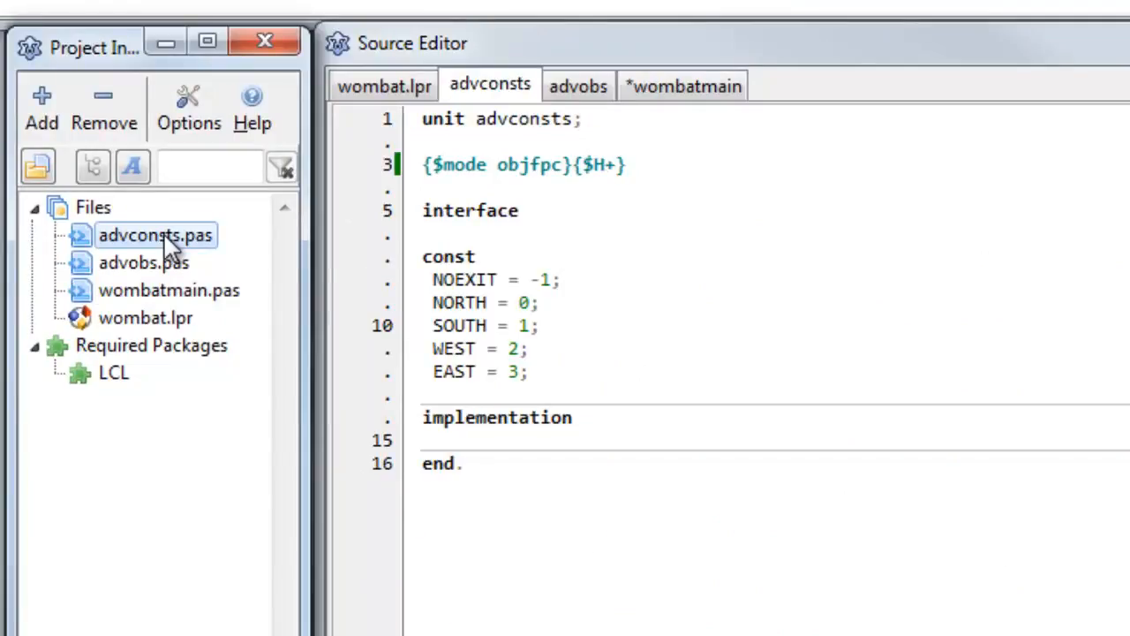
mouse_move(459, 325)
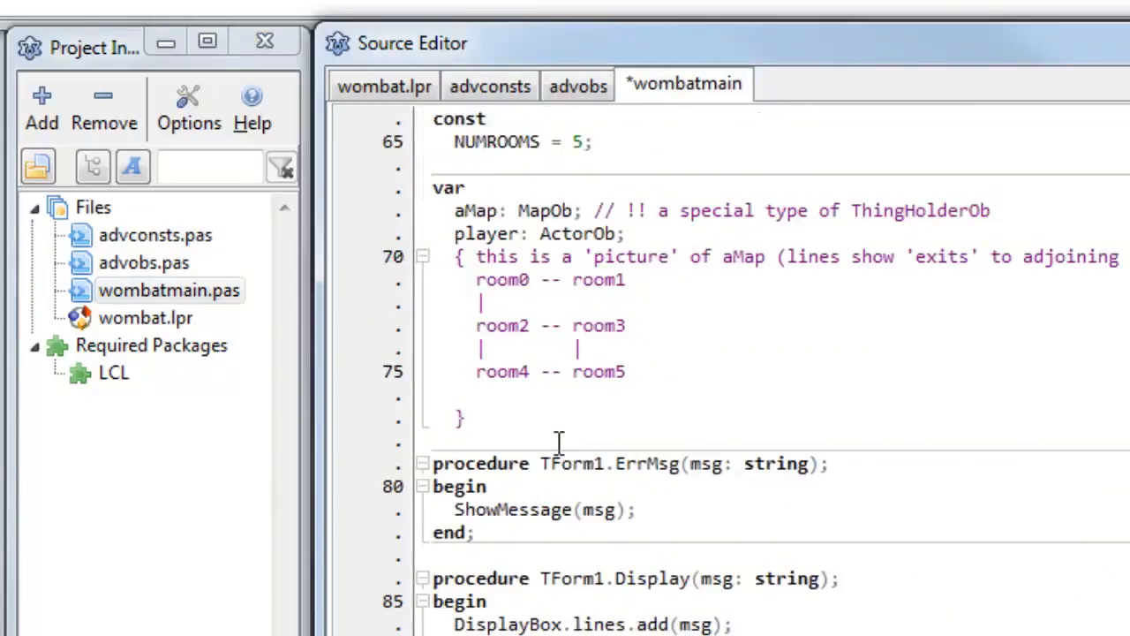
Scroll through the wombatmain unit's form declarations and game-setup code.
scroll("up", 3)
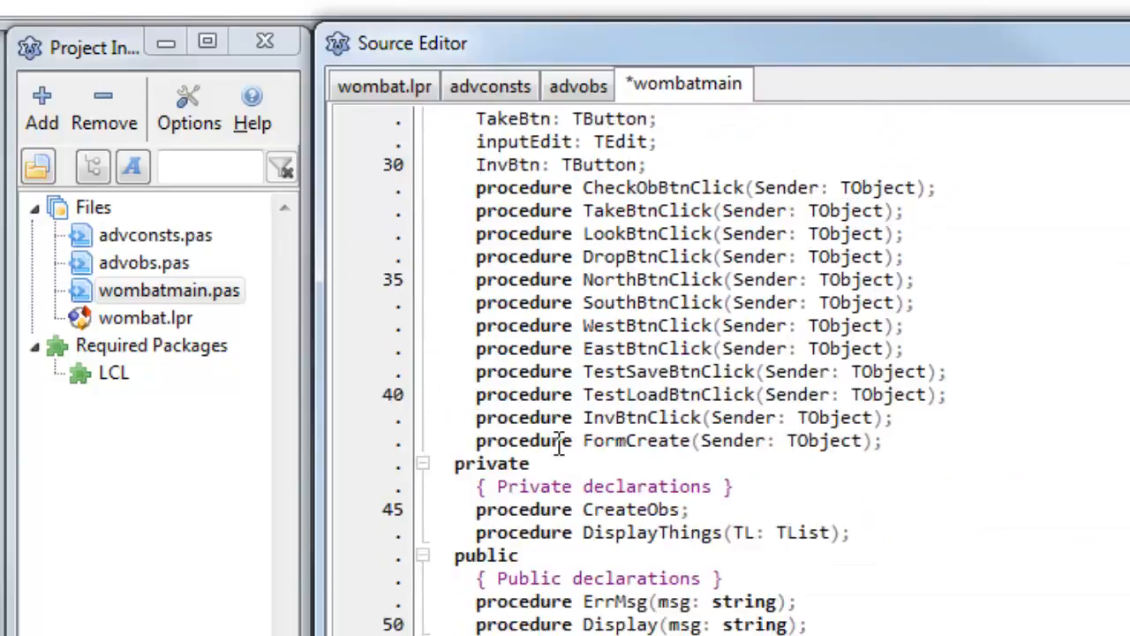
scroll("up", 3)
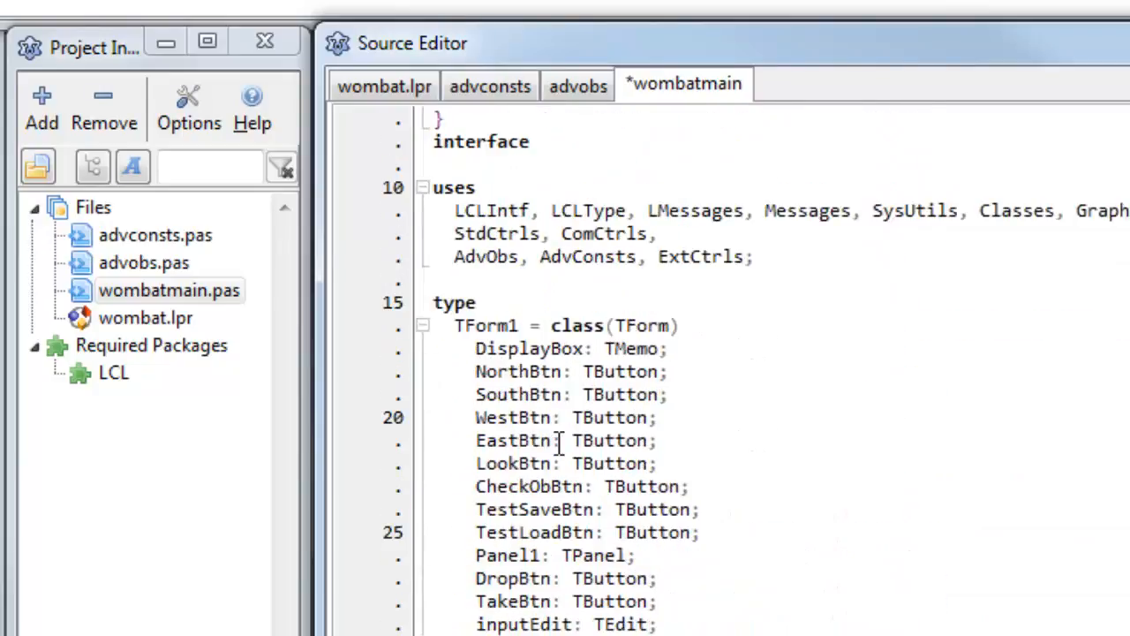
scroll("down", 3)
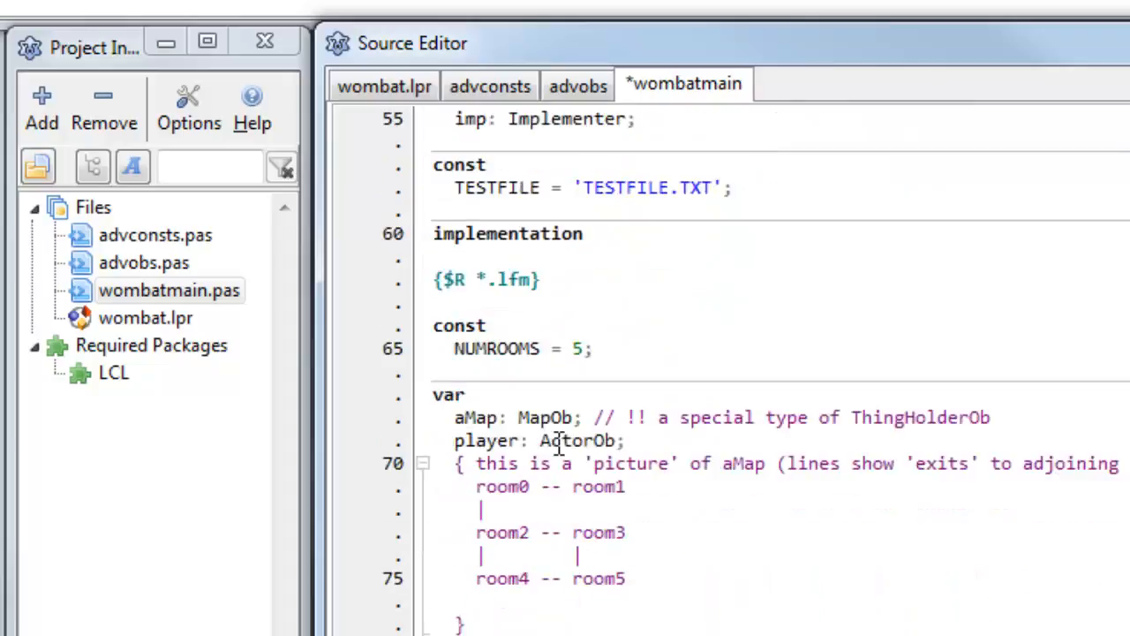
scroll("down", 3)
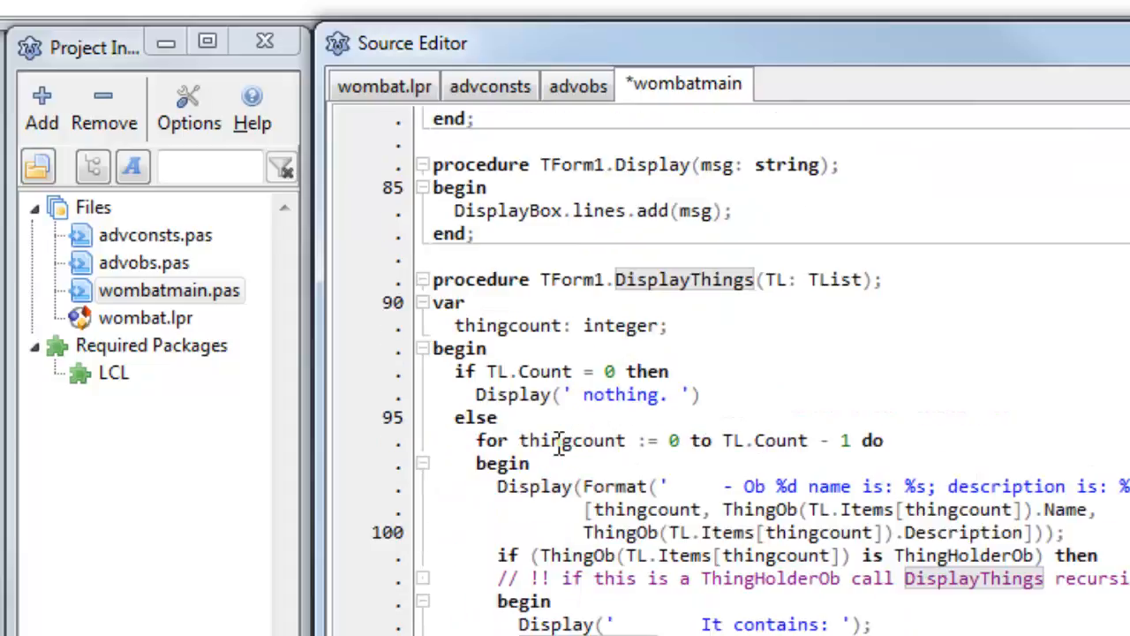
scroll("down", 3)
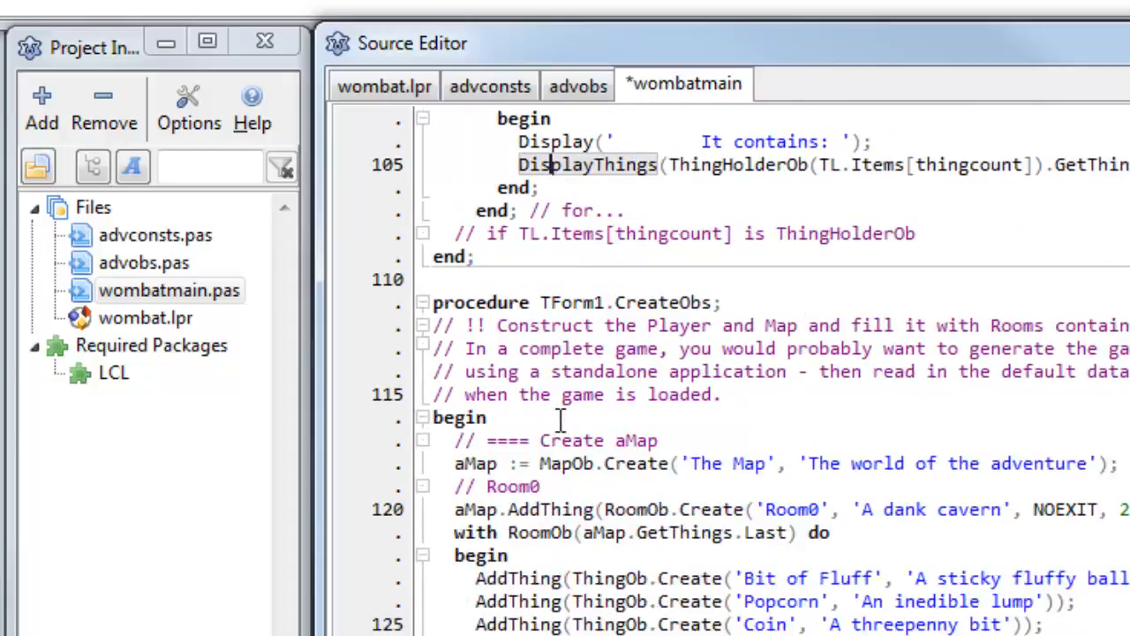
scroll("down", 3)
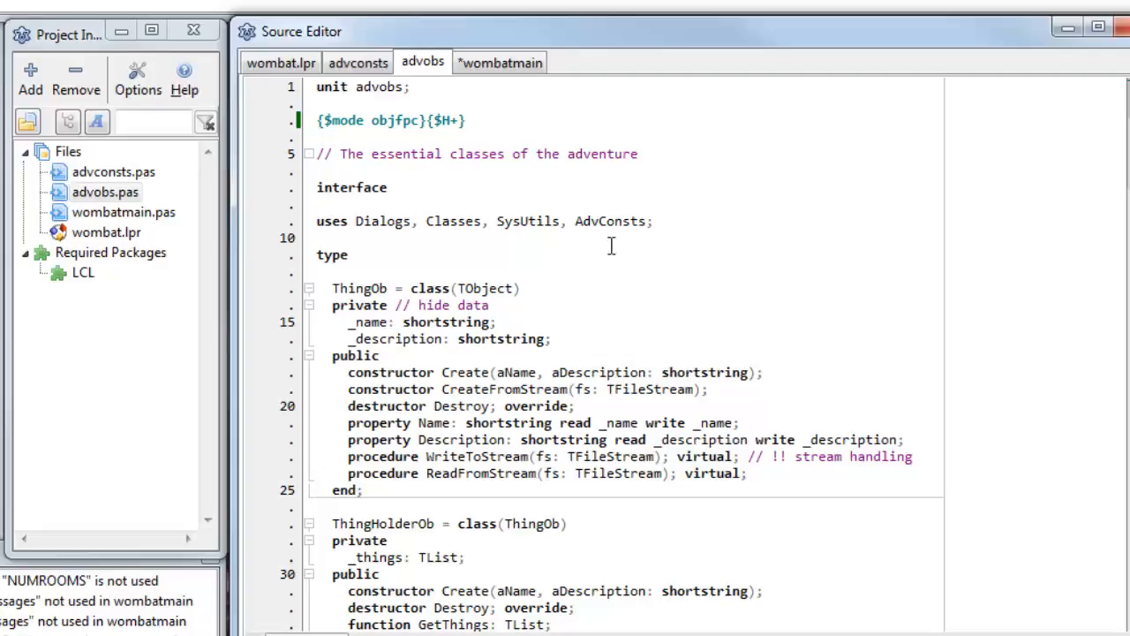
mouse_move(623, 303)
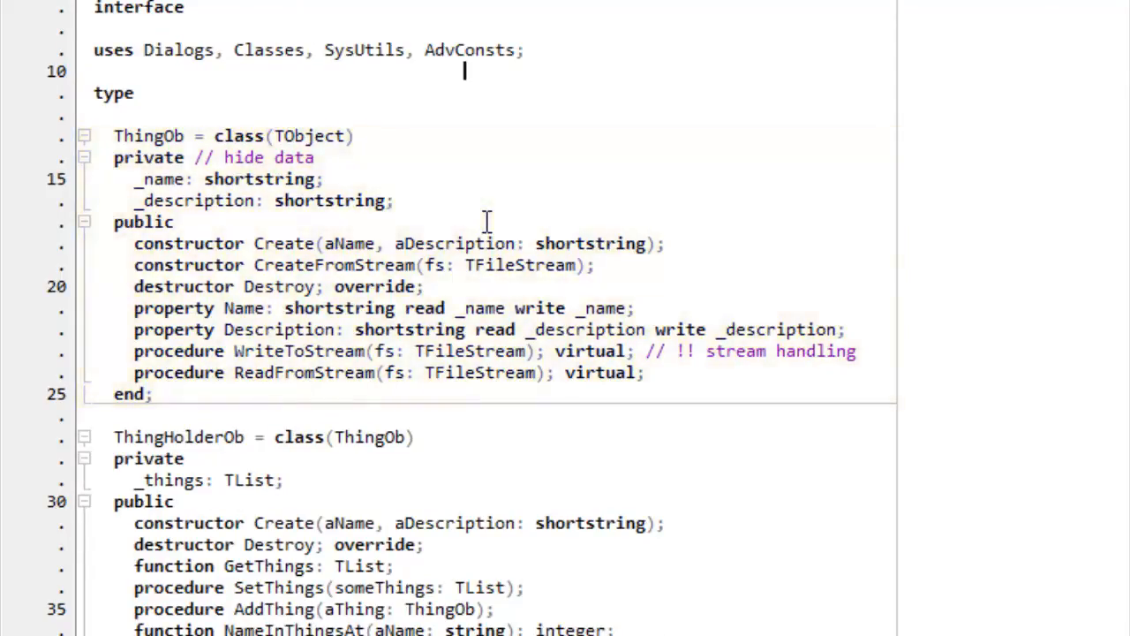
Scroll down advobs to the ThingHolderOb and RoomOb class declarations.
scroll("down", 3)
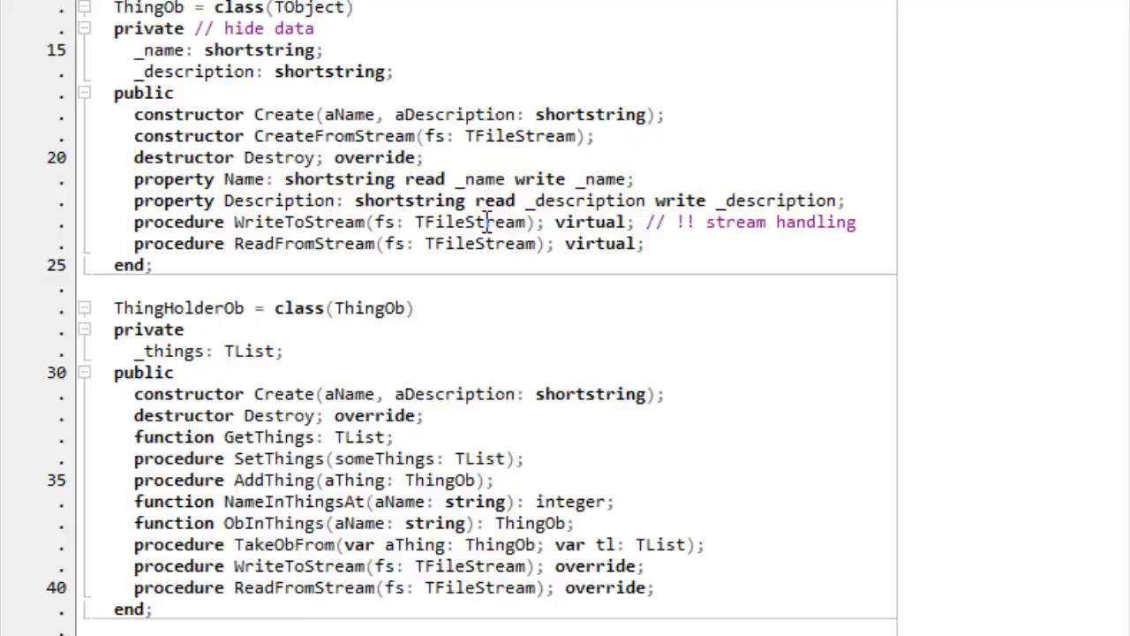
mouse_move(466, 279)
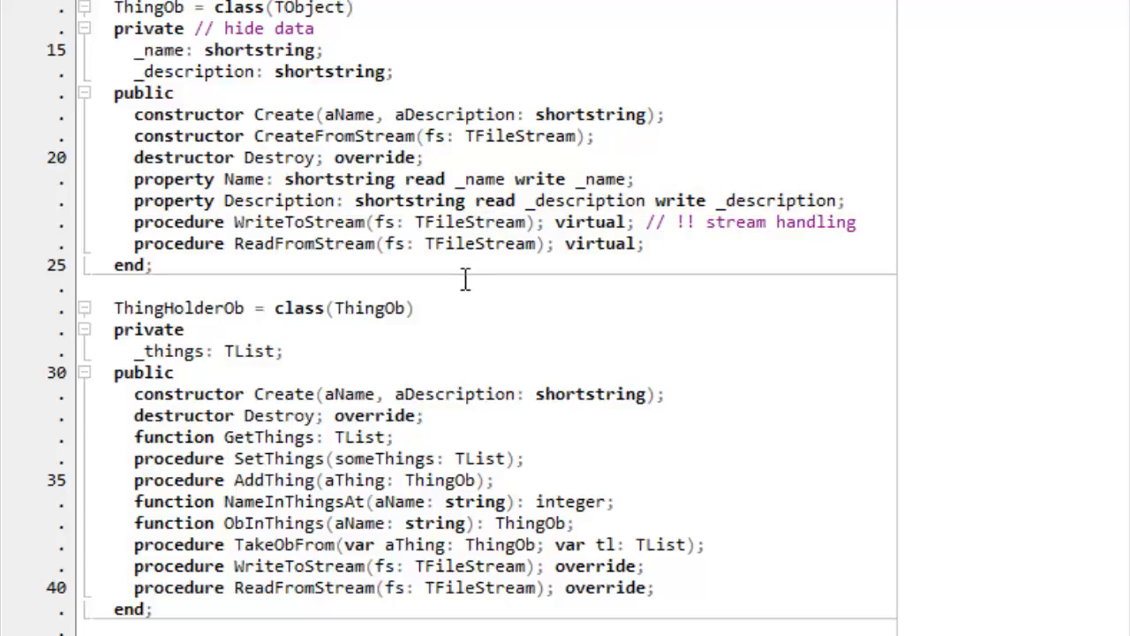
scroll("down", 3)
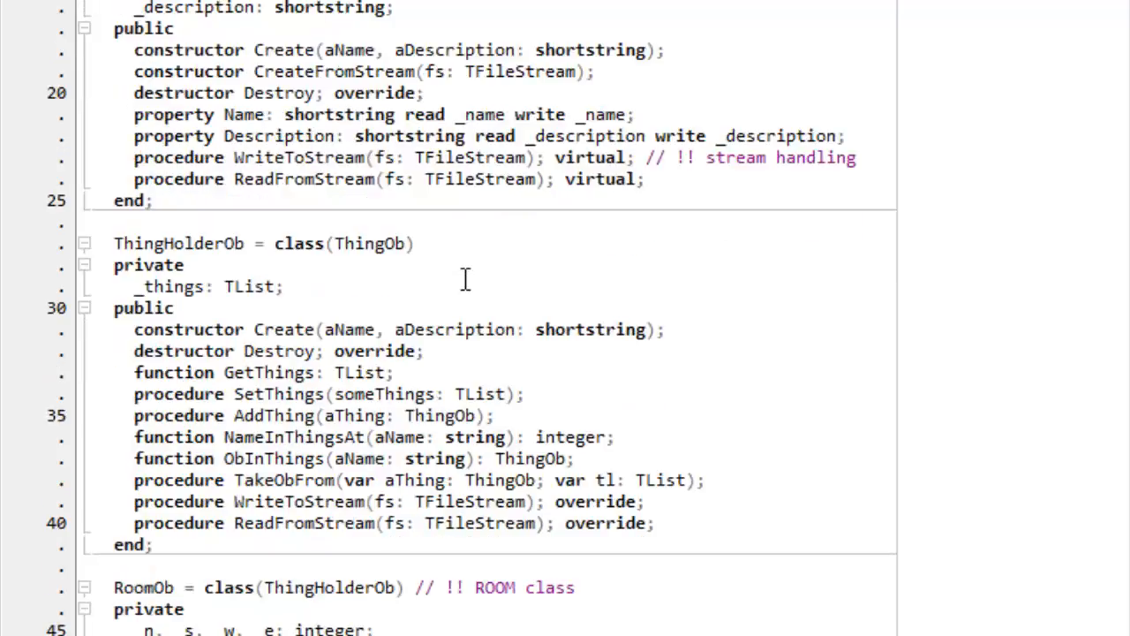
scroll("up", 3)
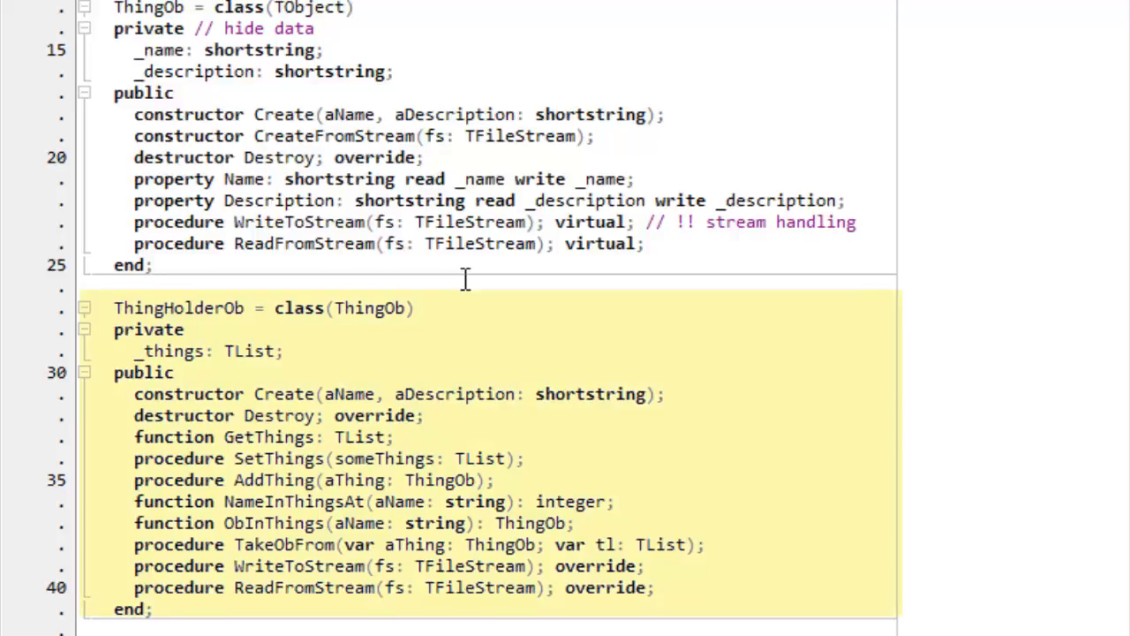
mouse_move(468, 331)
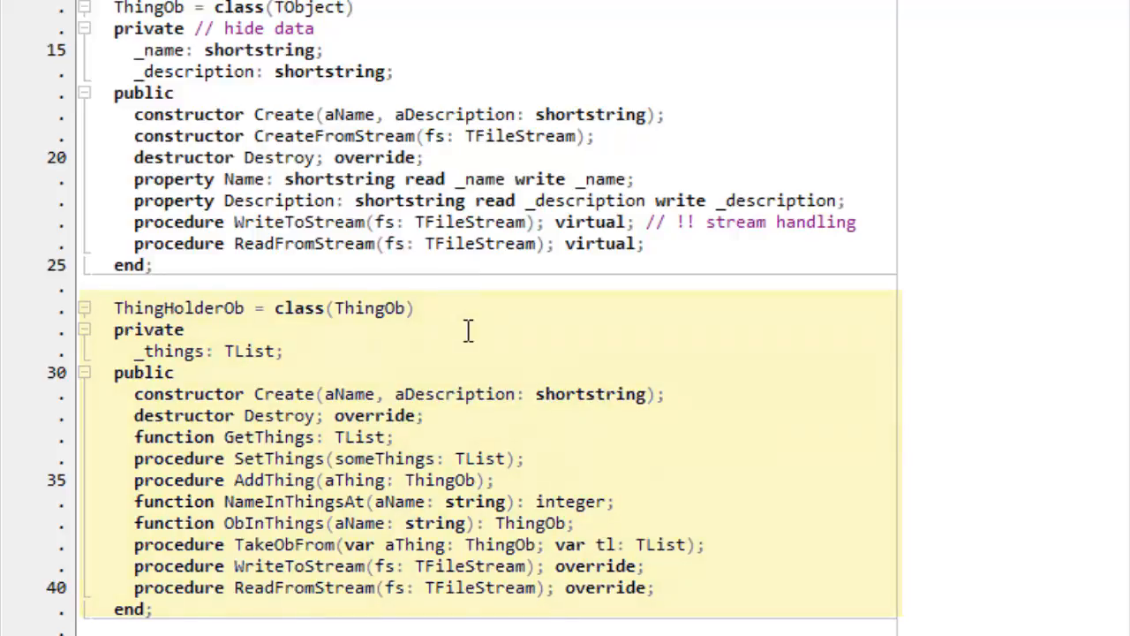
left_click(468, 330)
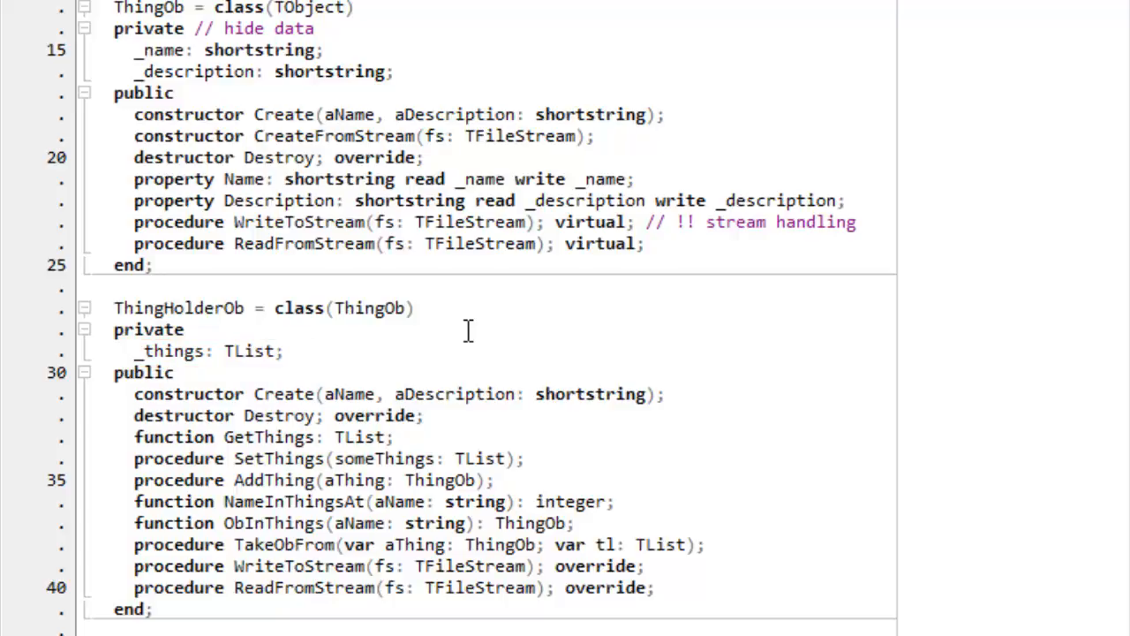
mouse_move(530, 385)
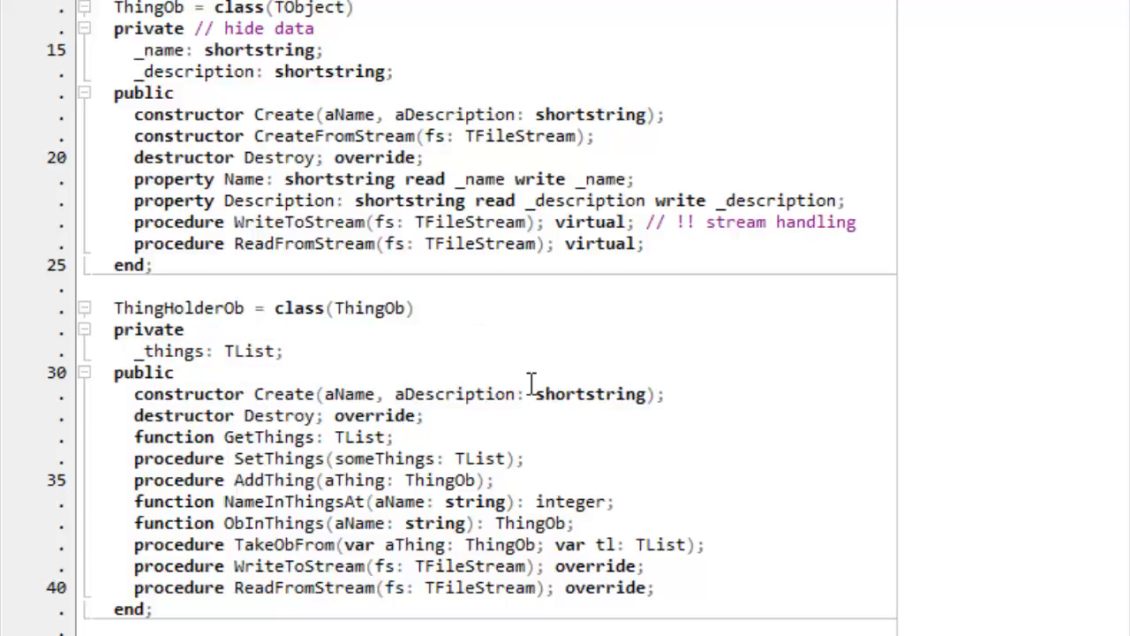
left_click_drag(135, 436, 703, 544)
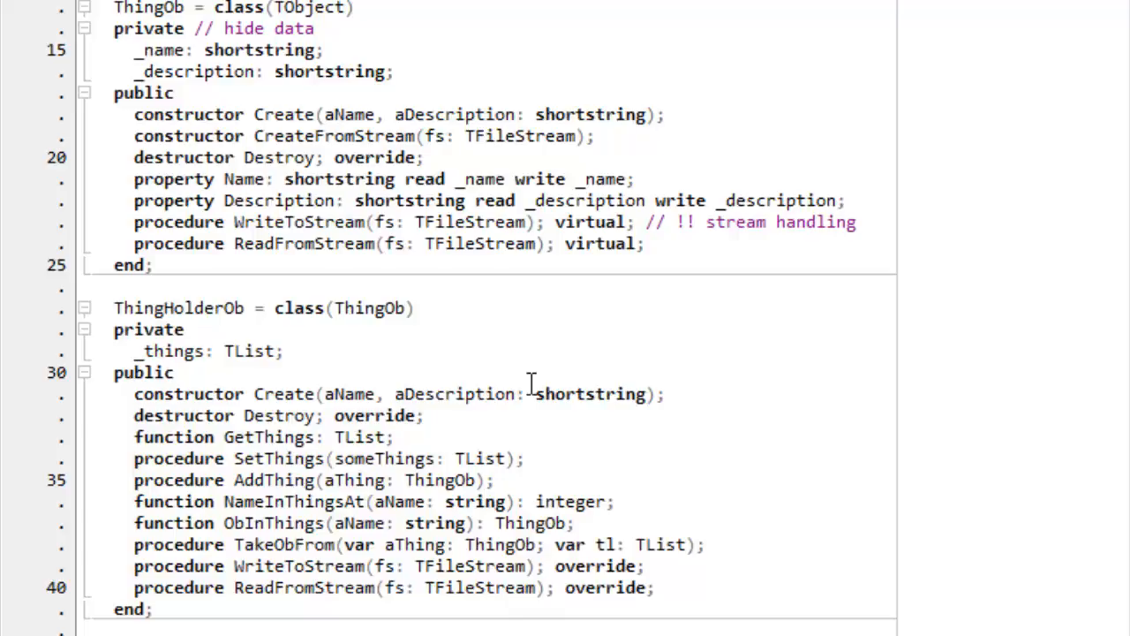
mouse_move(509, 357)
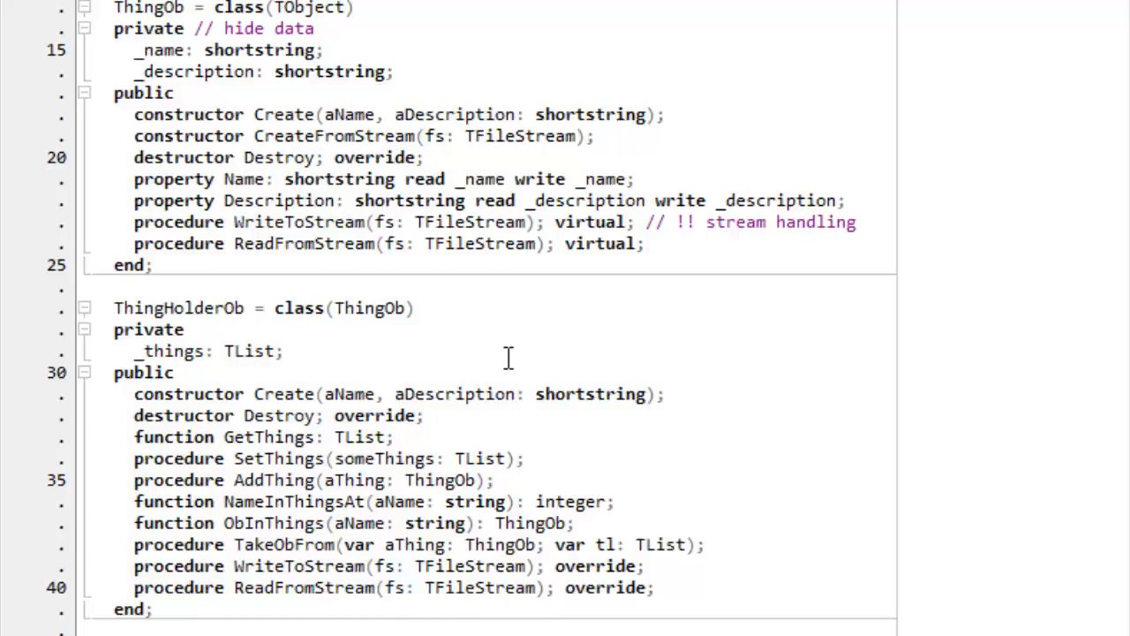
scroll("down", 3)
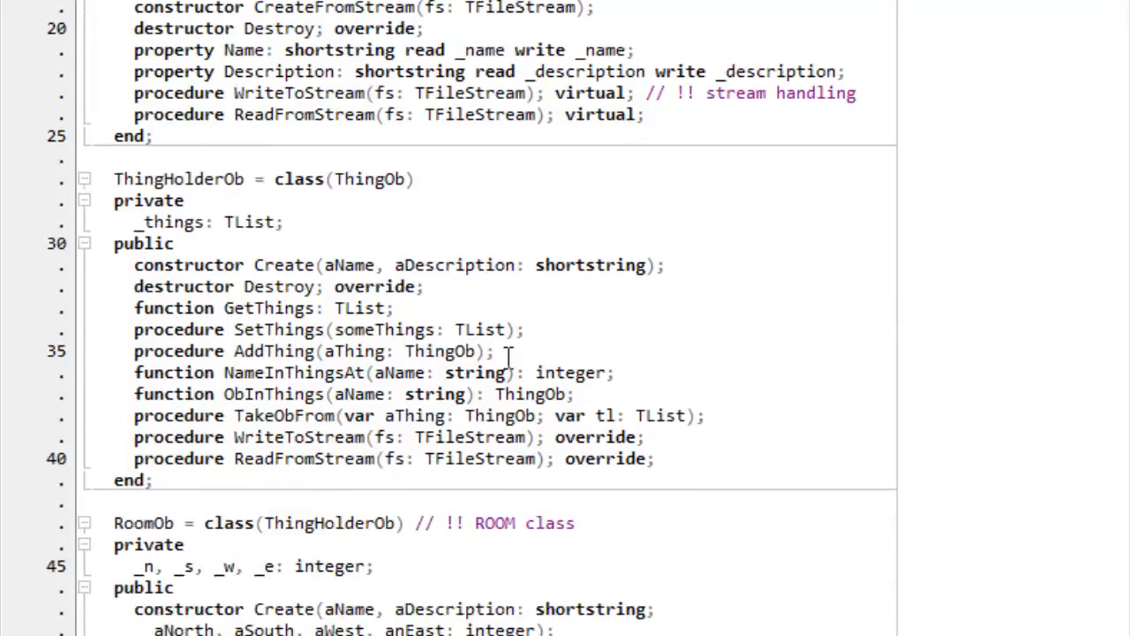
mouse_move(481, 330)
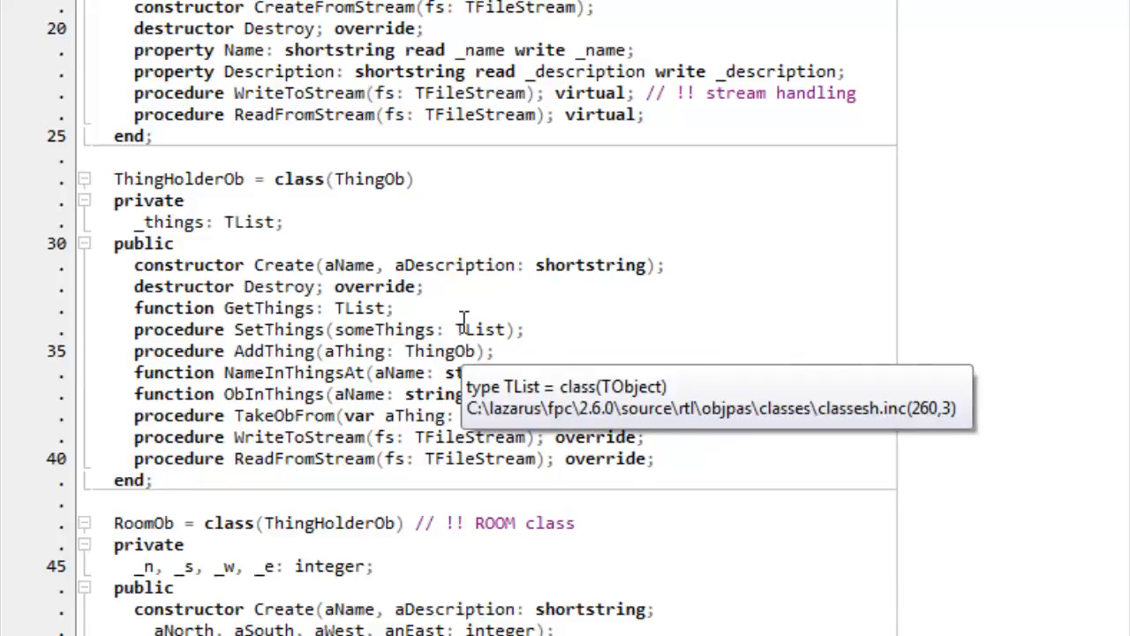
scroll("down", 3)
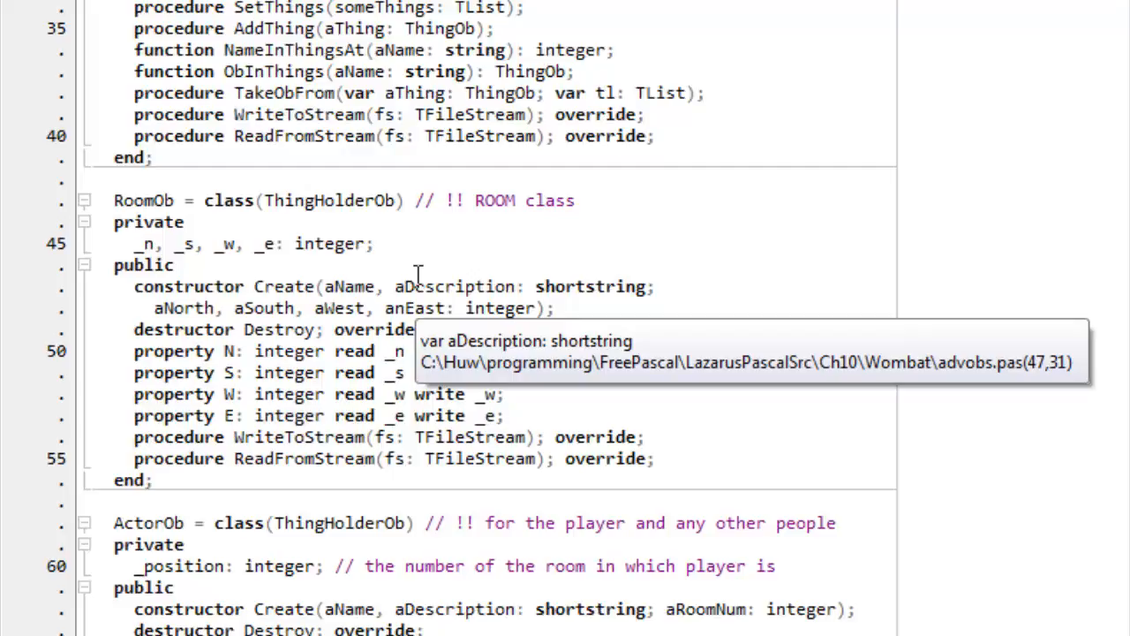
scroll("up", 3)
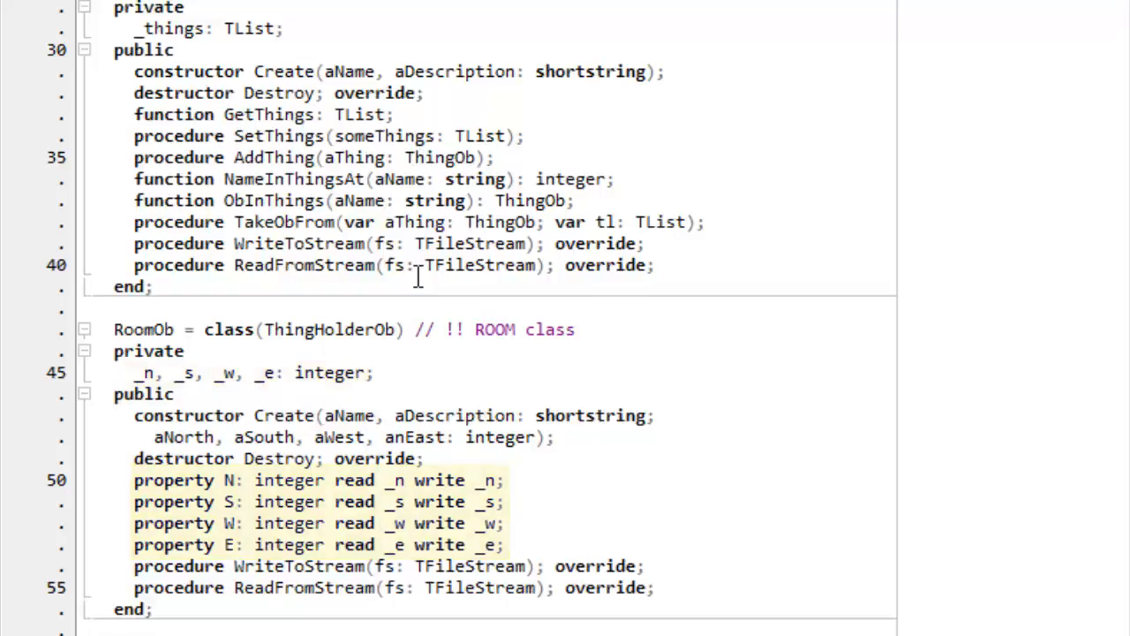
scroll("down", 3)
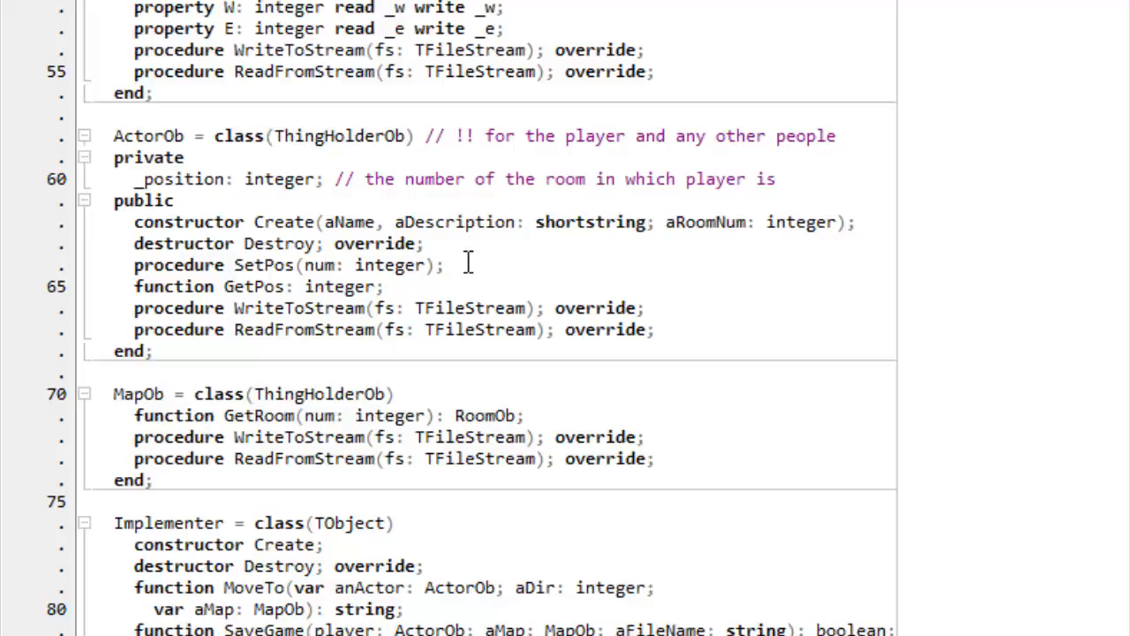
scroll("down", 3)
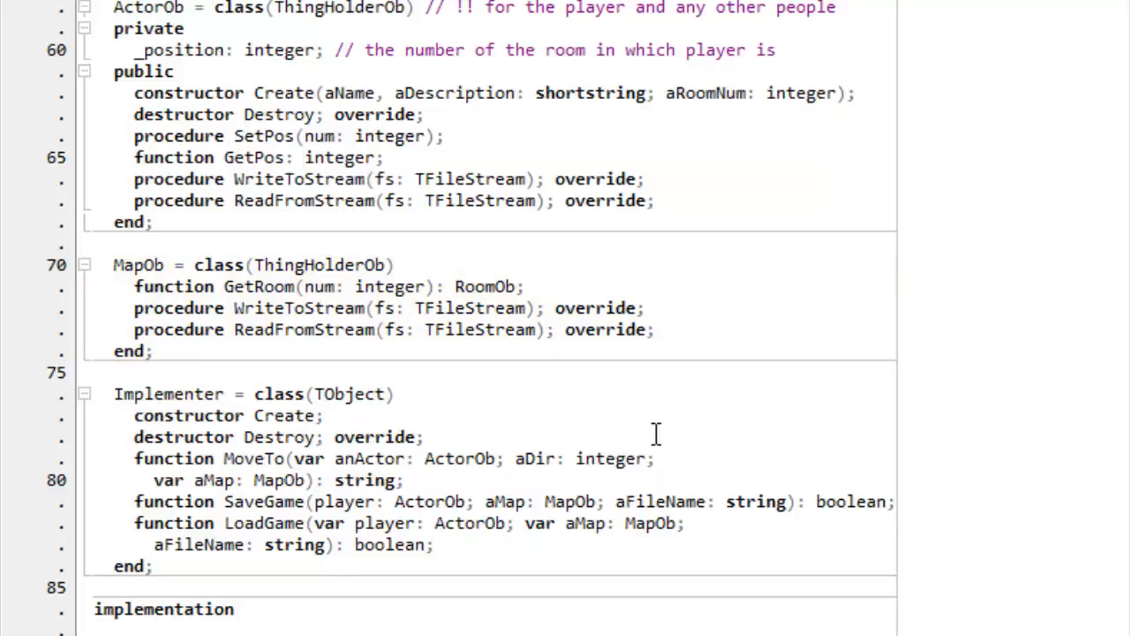
scroll("down", 3)
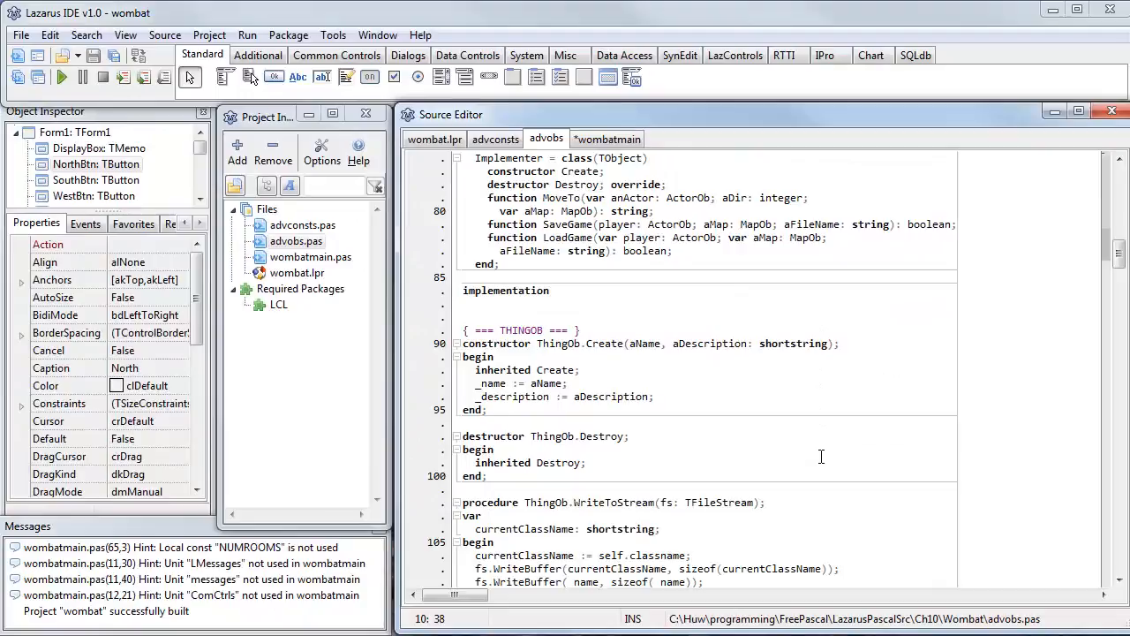
scroll("down", 3)
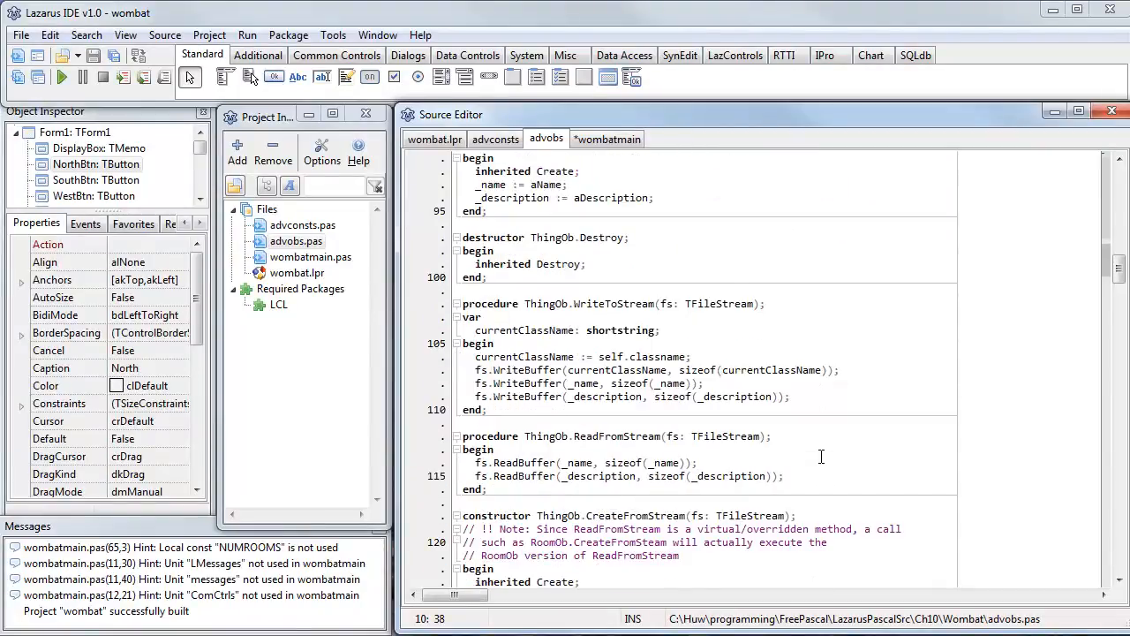
scroll("down", 3)
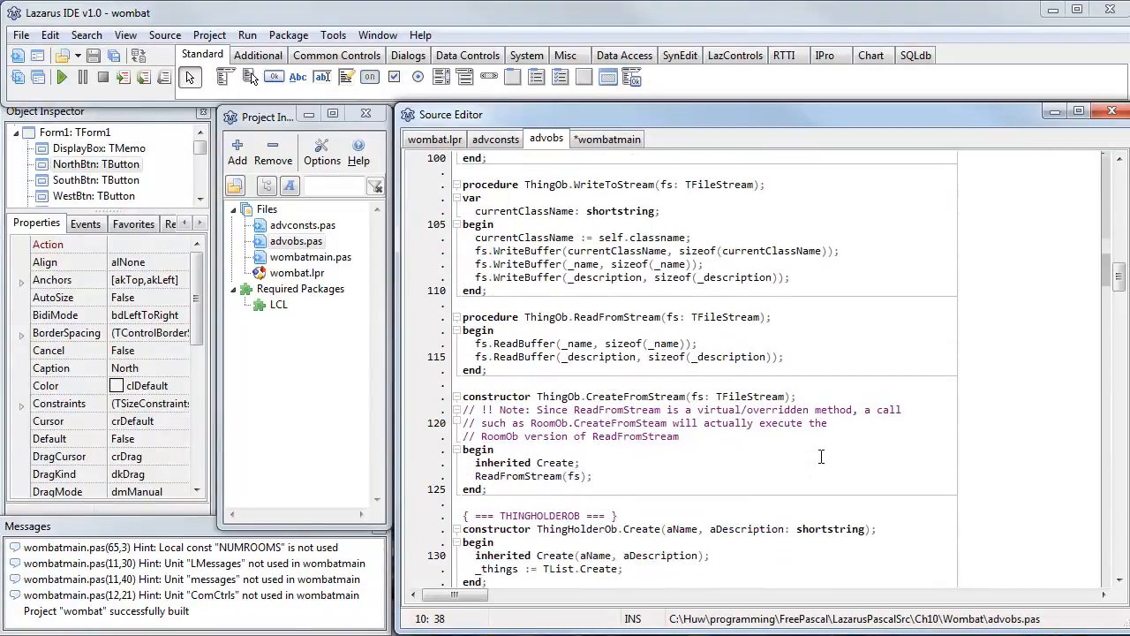
scroll("down", 3)
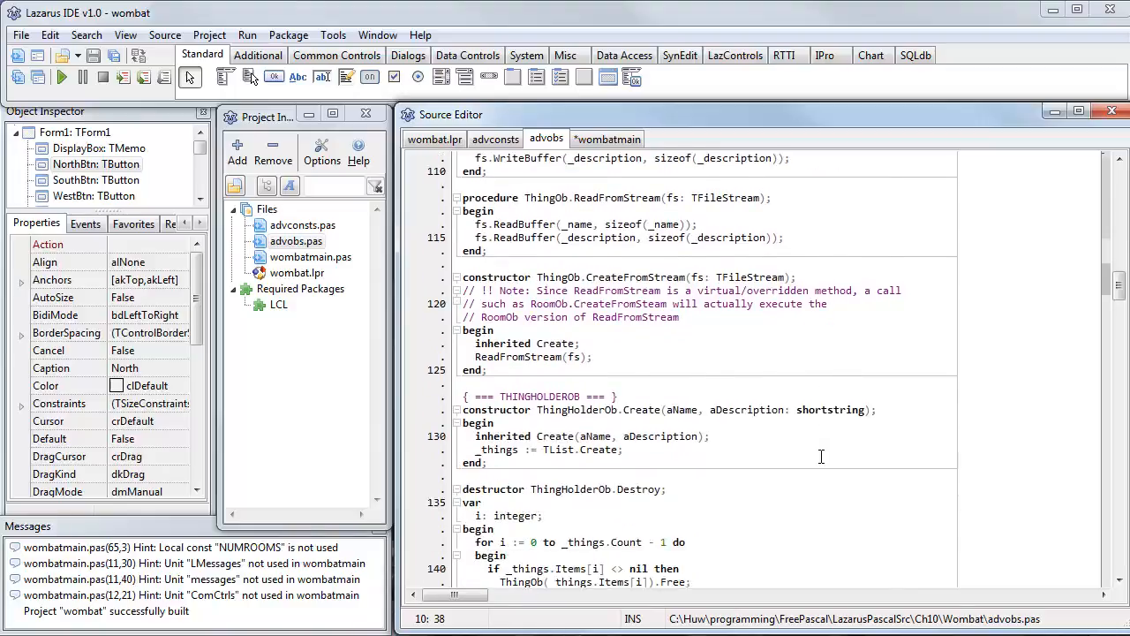
scroll("down", 3)
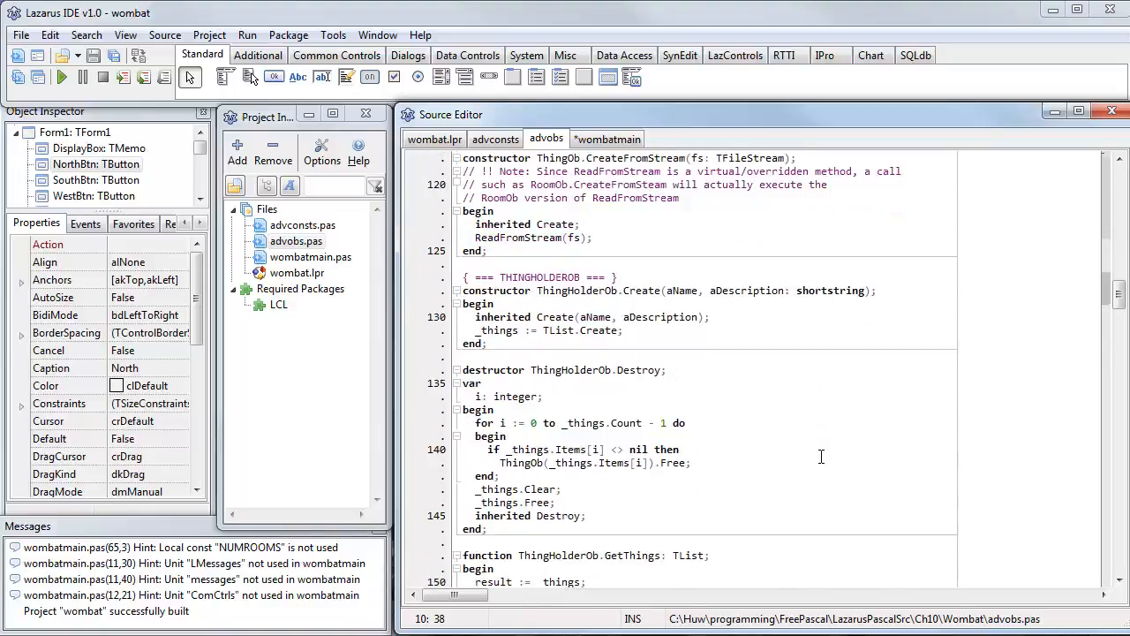